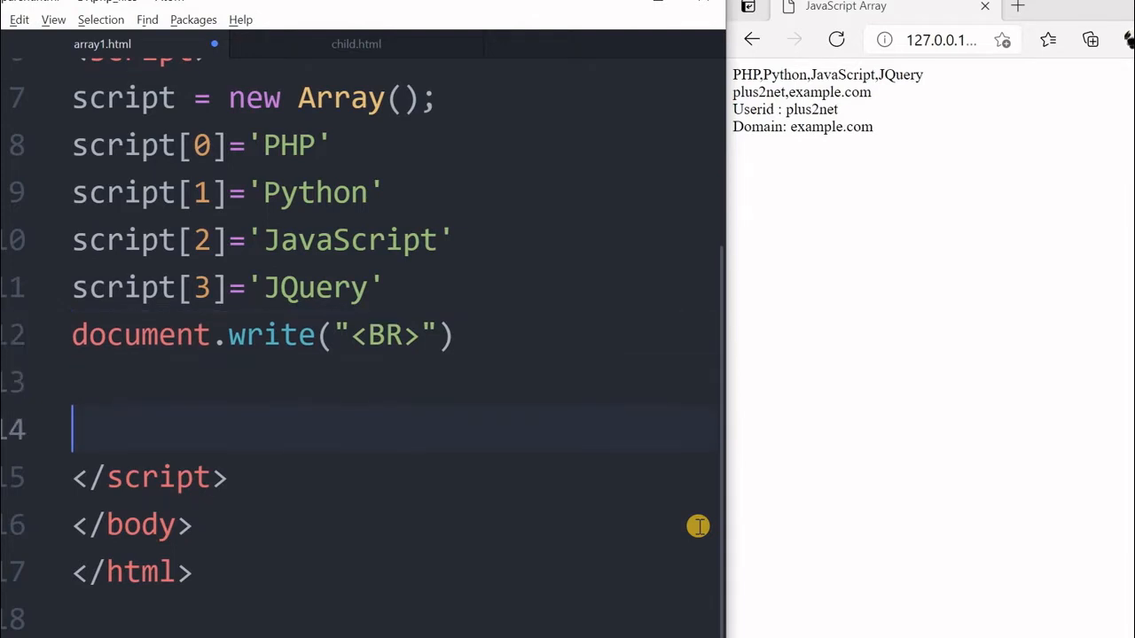
Step: Write script.length above the list so the preview shows 4 over PHP,Python,JavaScript,JQuery
{"action": "type", "text": "document.write(script)"}
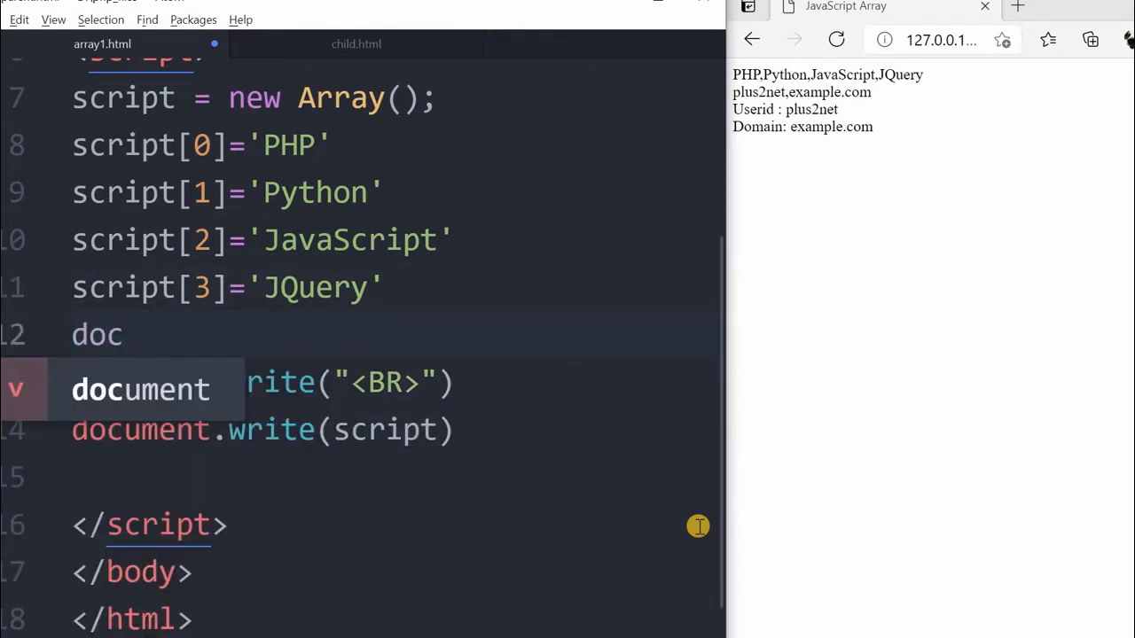
{"action": "type", "text": "ument.write("}
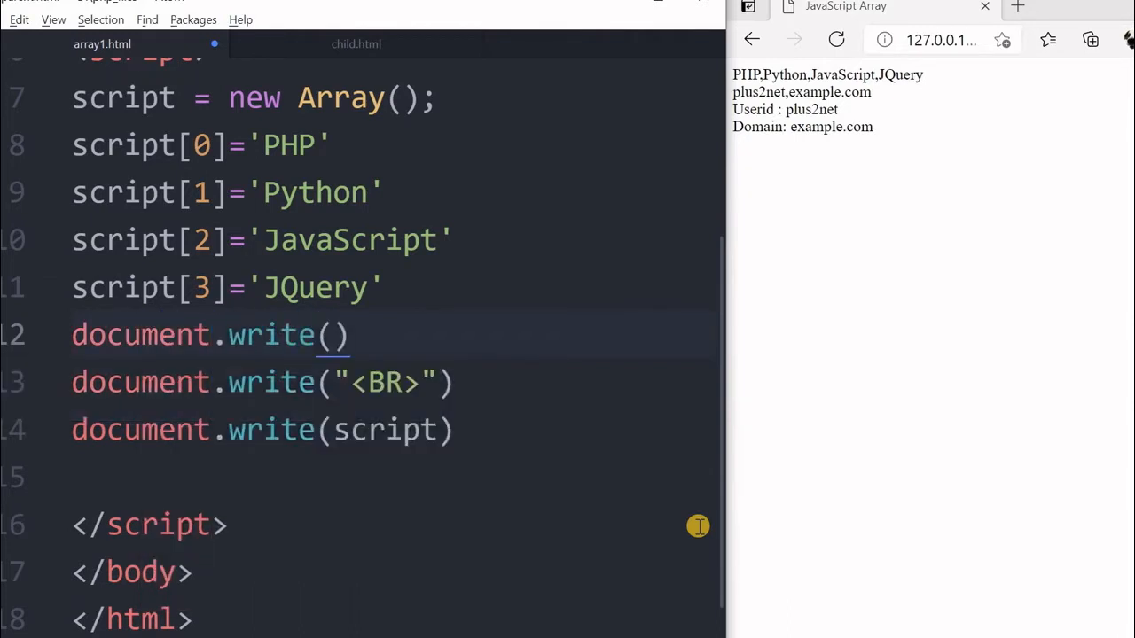
{"action": "type", "text": "script."}
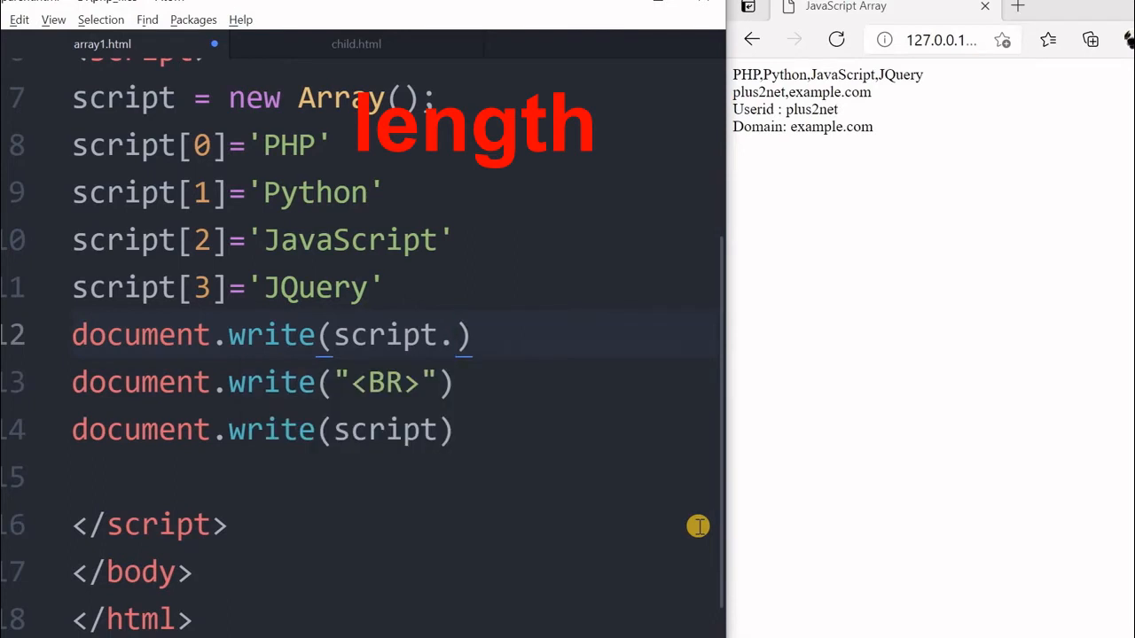
{"action": "type", "text": "length"}
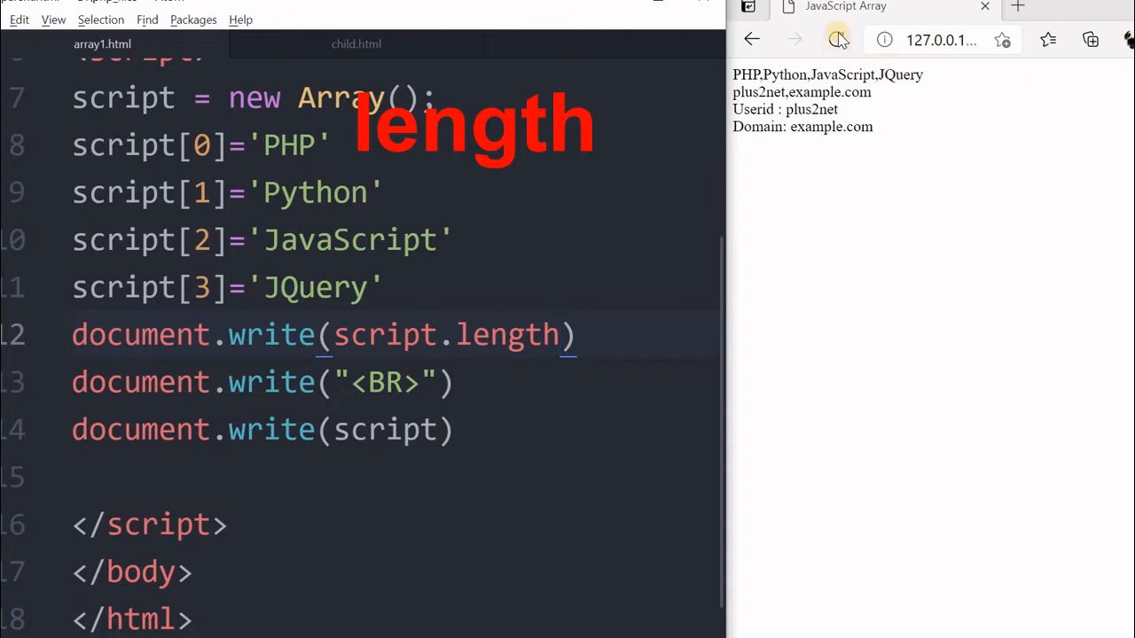
{"action": "left_click", "coordinate": [837, 39]}
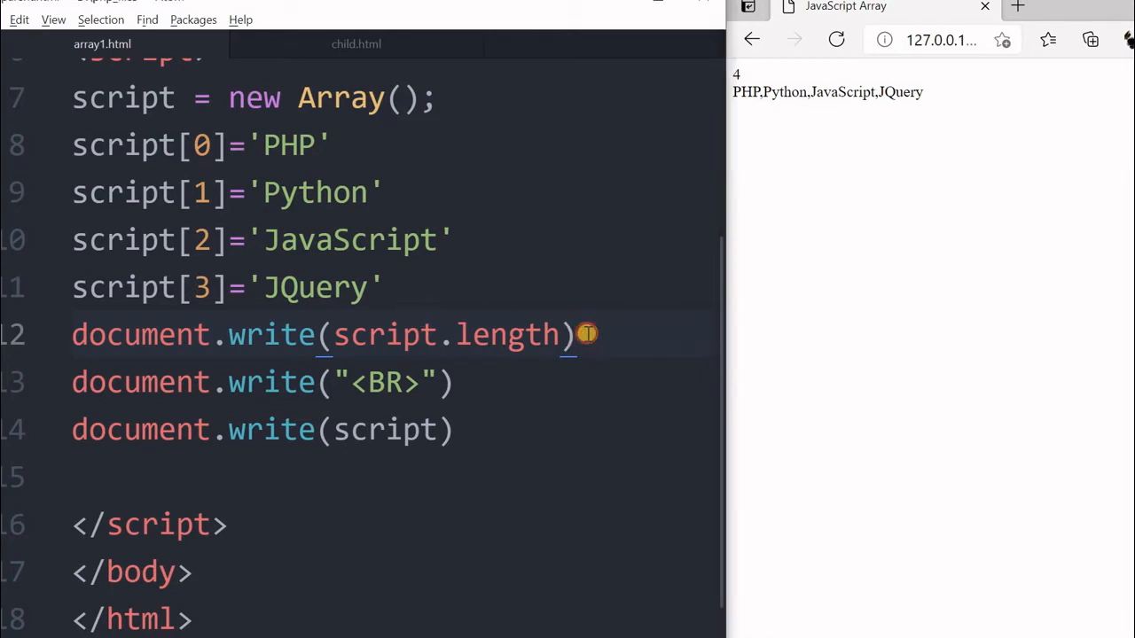
{"action": "key", "text": "Enter"}
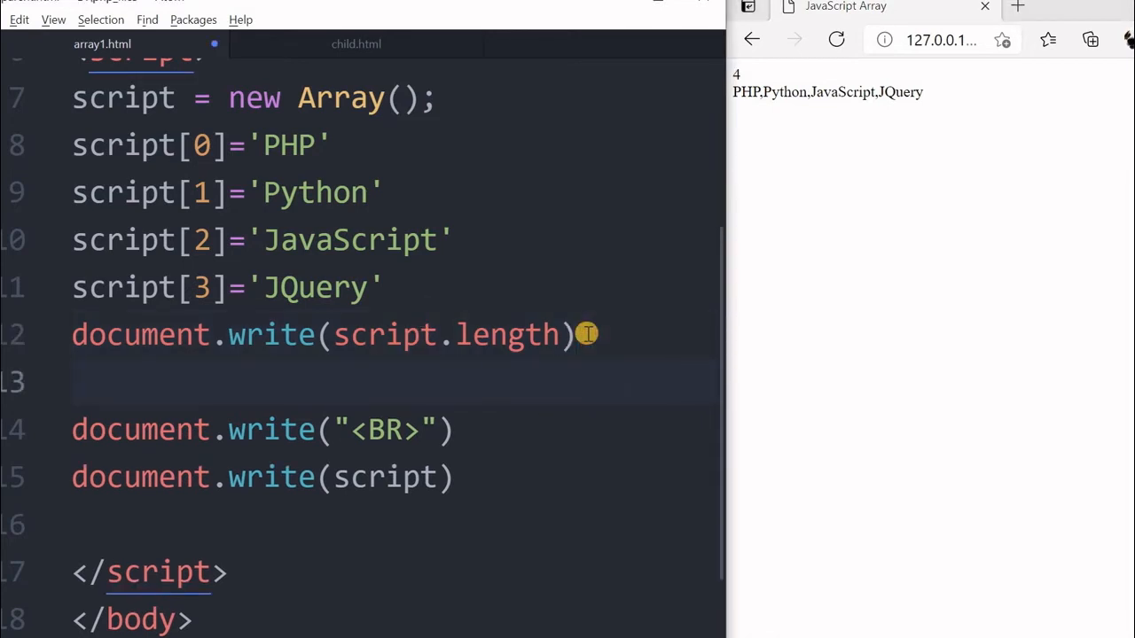
Step: Start a for loop running i from 0 to script.length
{"action": "left_click", "coordinate": [80, 382]}
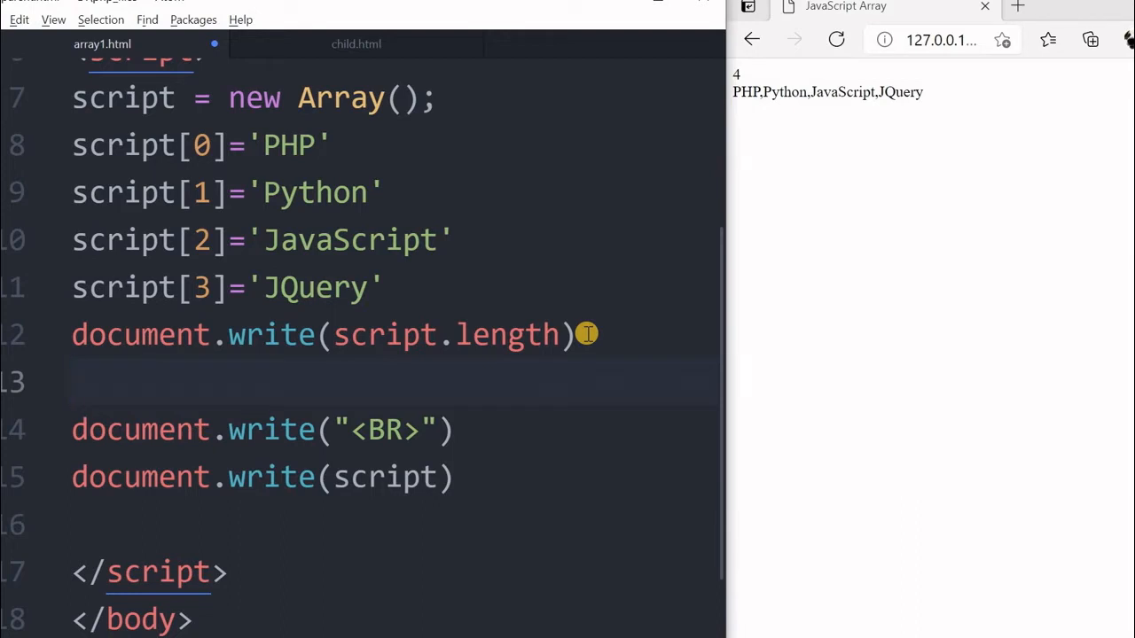
{"action": "type", "text": "for(i)"}
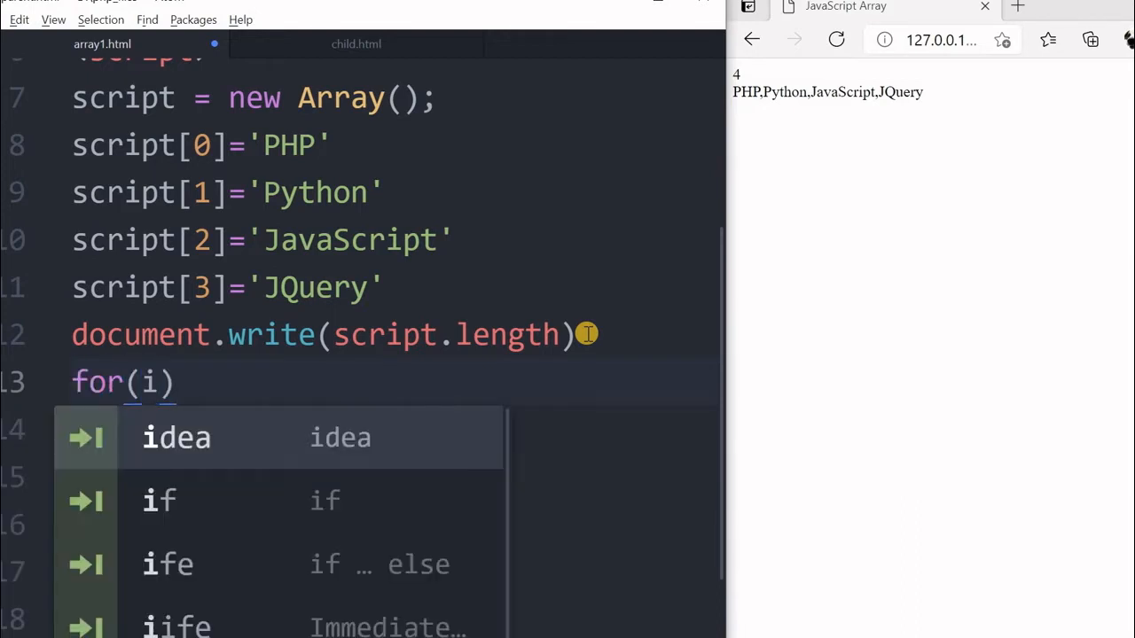
{"action": "type", "text": "=0;i"}
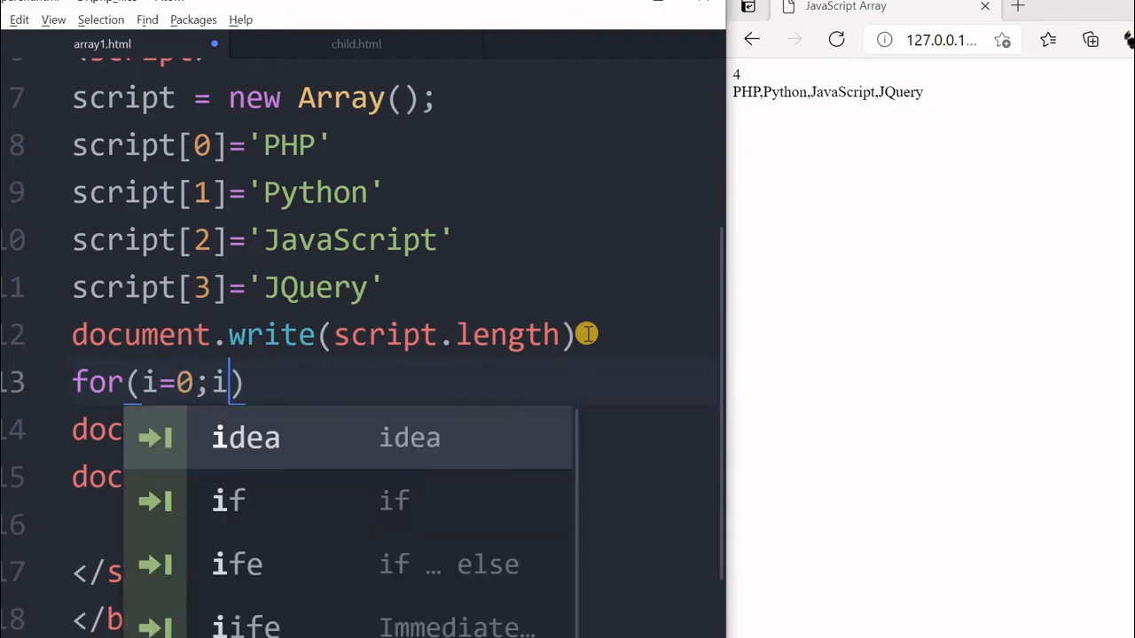
{"action": "type", "text": "<"}
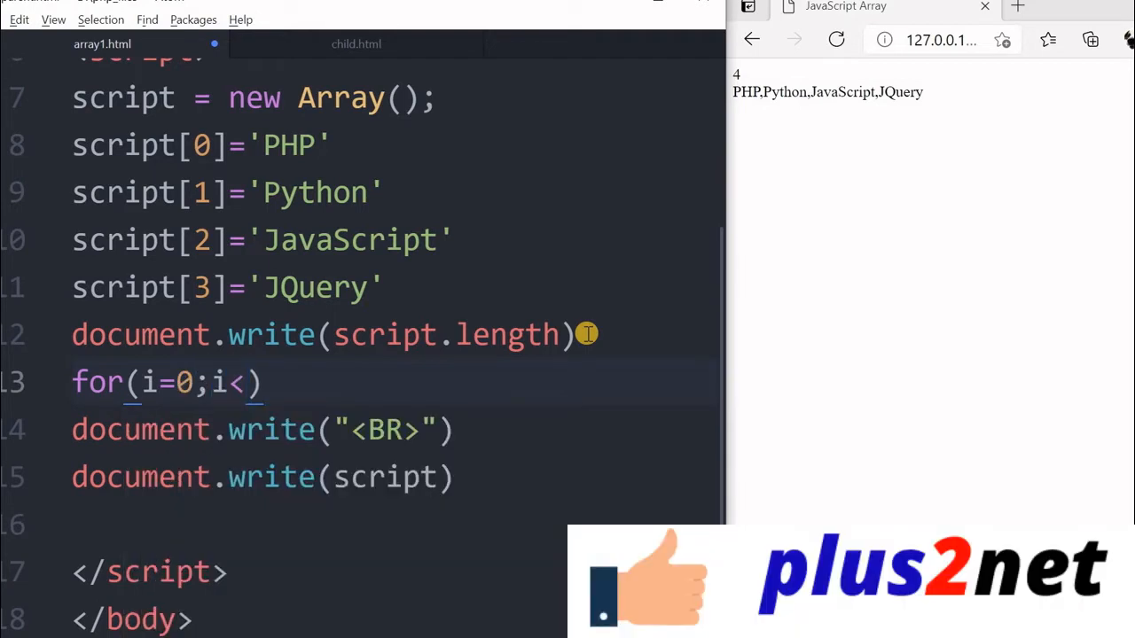
{"action": "type", "text": "script"}
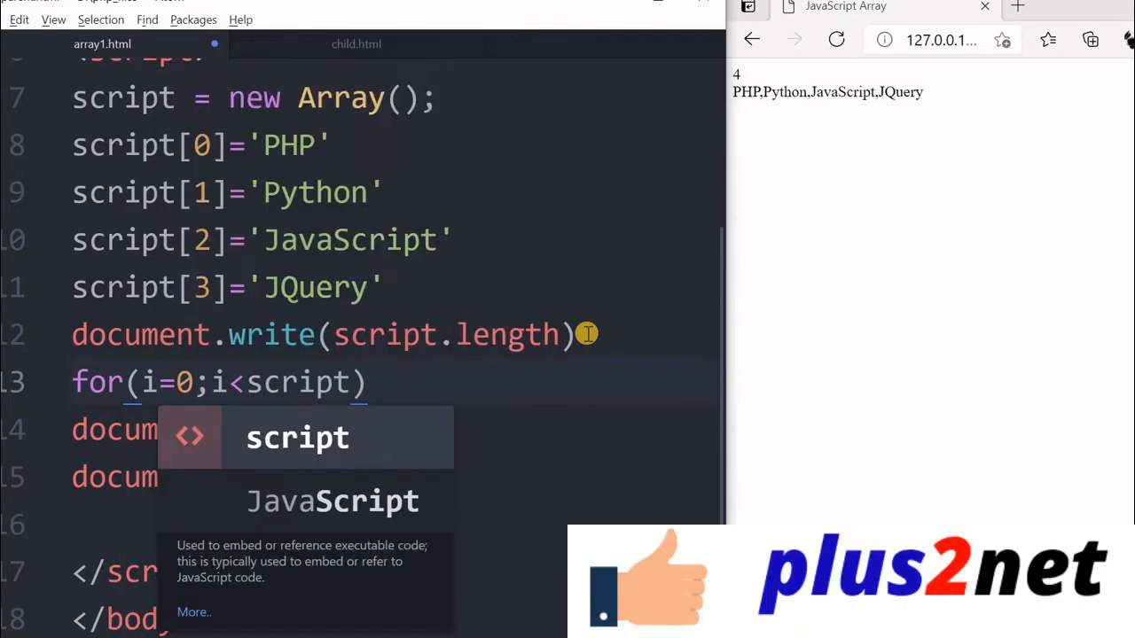
{"action": "type", "text": ".length"}
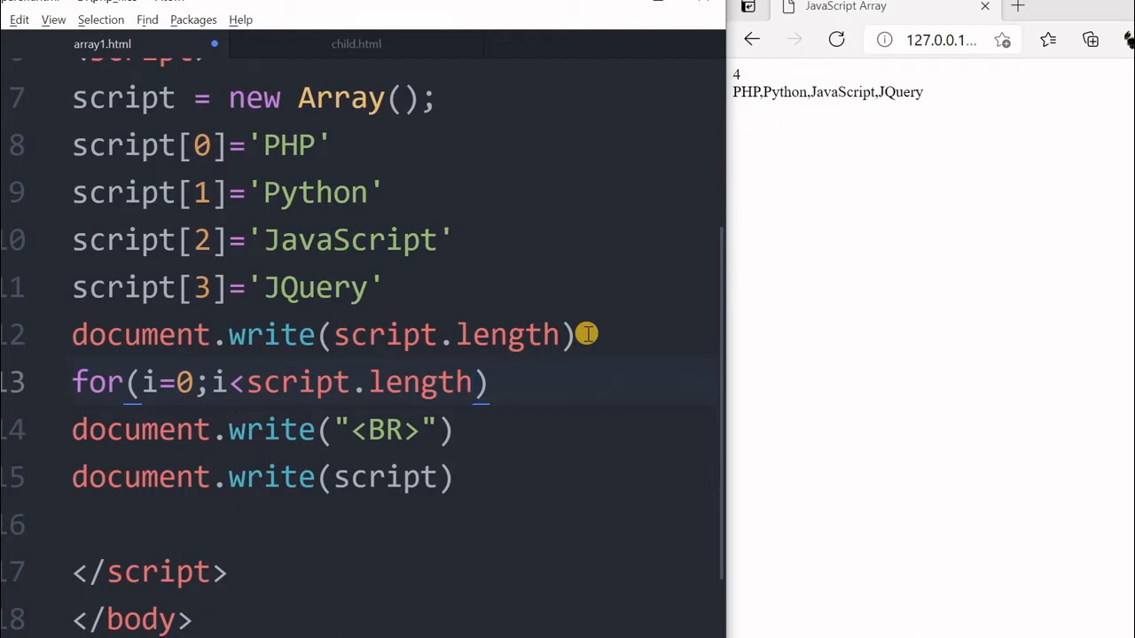
{"action": "type", "text": ";"}
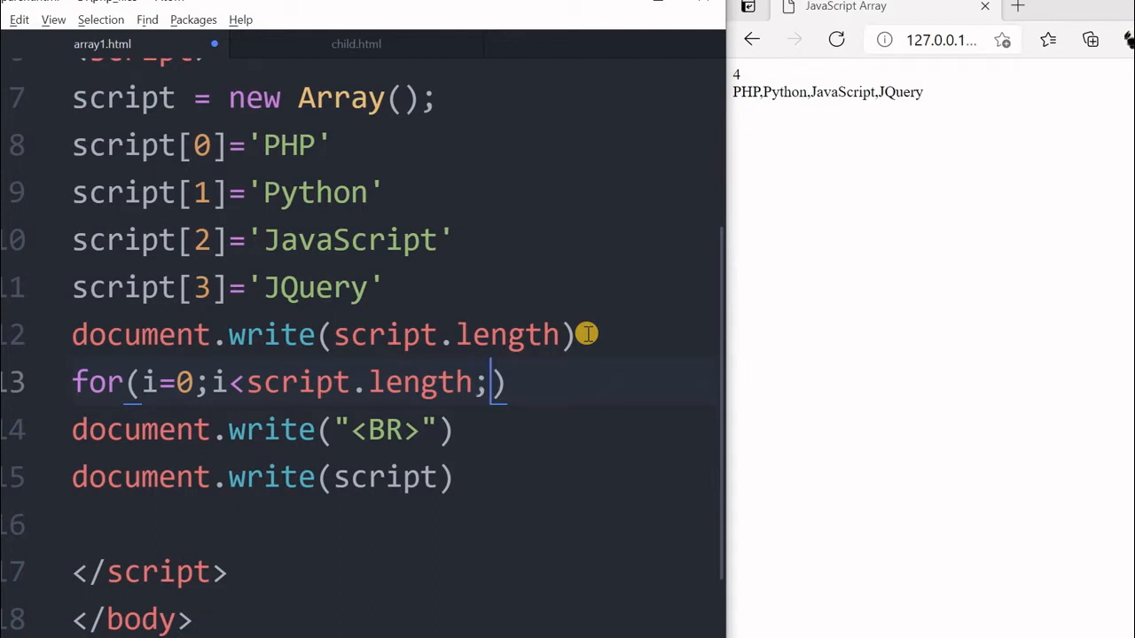
{"action": "type", "text": "i++"}
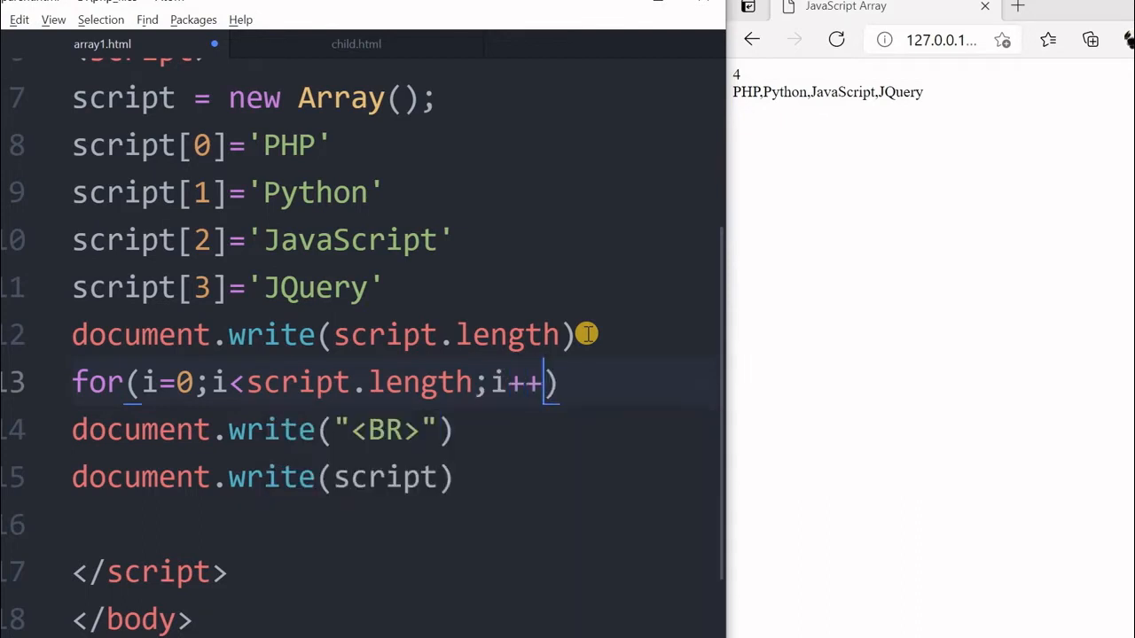
{"action": "type", "text": "{"}
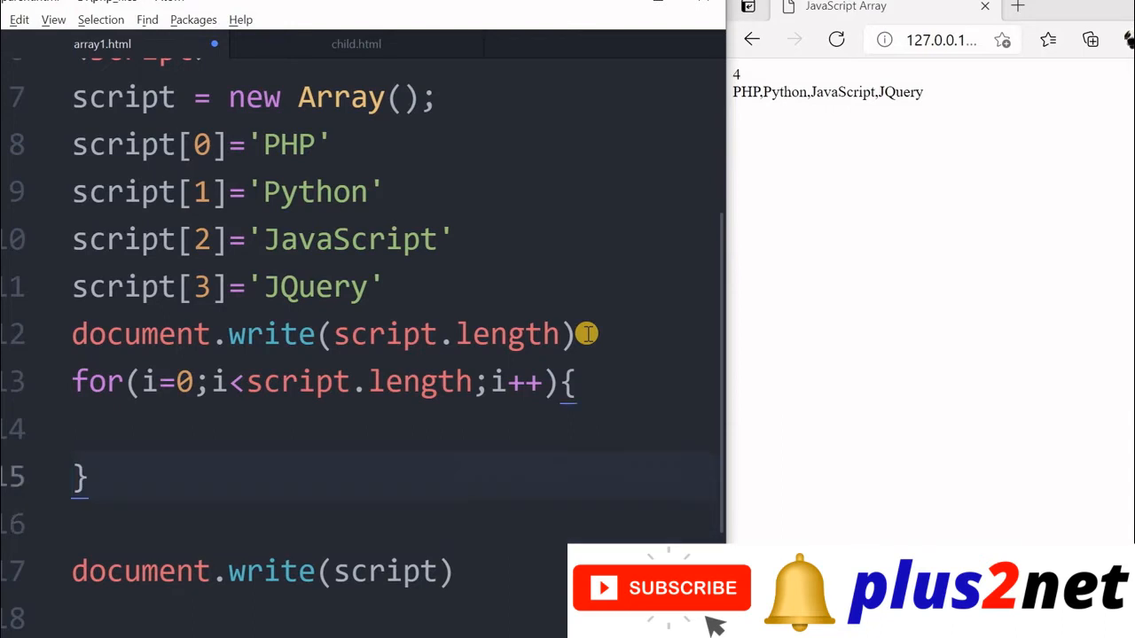
Step: Inside the loop, write script[i] followed by a "<BR>" line break
{"action": "type", "text": "document.write(\"<BR>\")"}
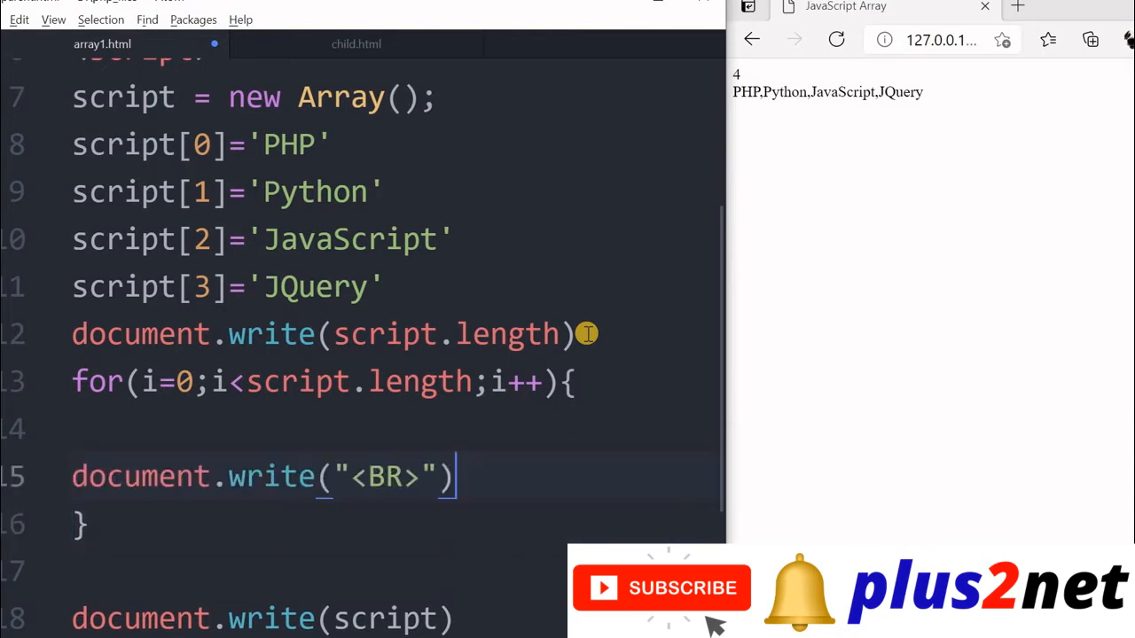
{"action": "scroll", "scroll_direction": "down", "scroll_amount": 3}
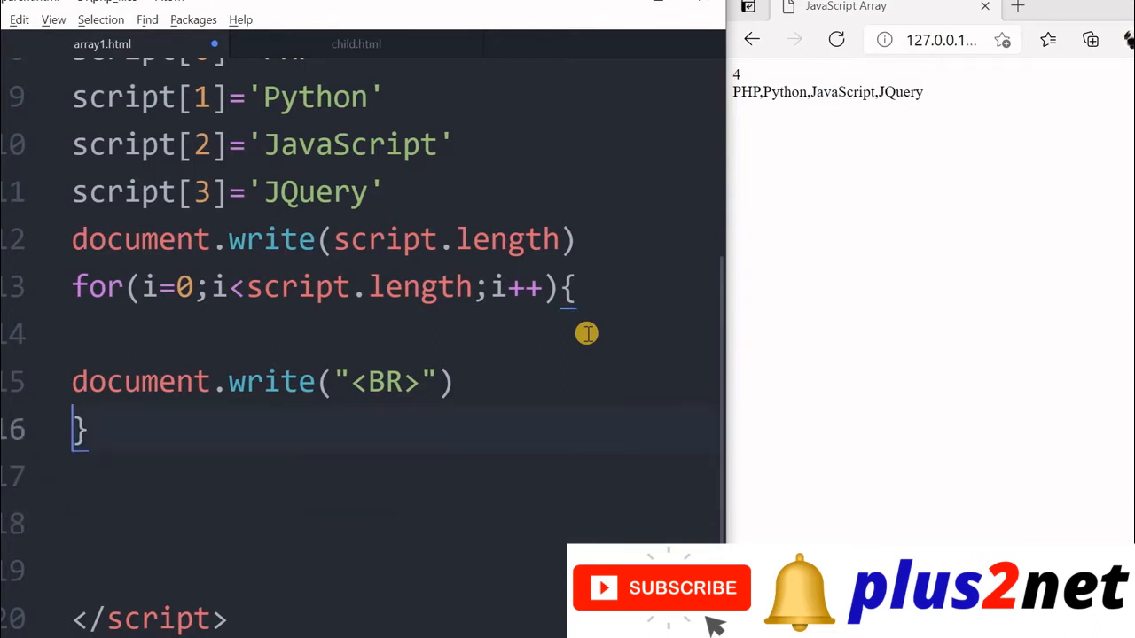
{"action": "type", "text": "document.write(script)"}
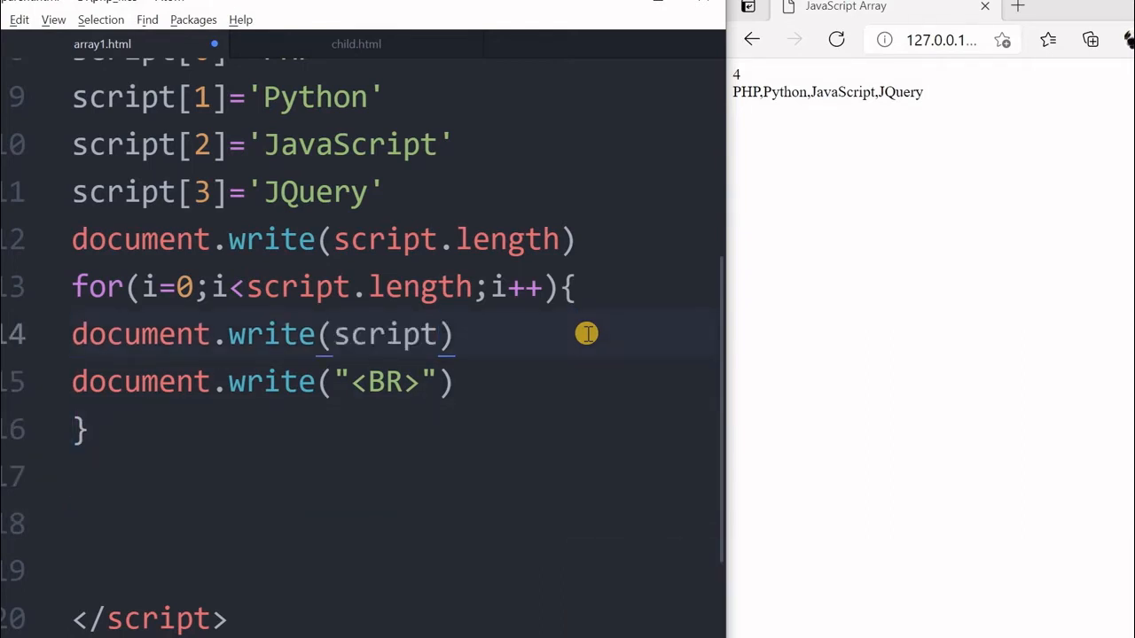
{"action": "type", "text": "[i"}
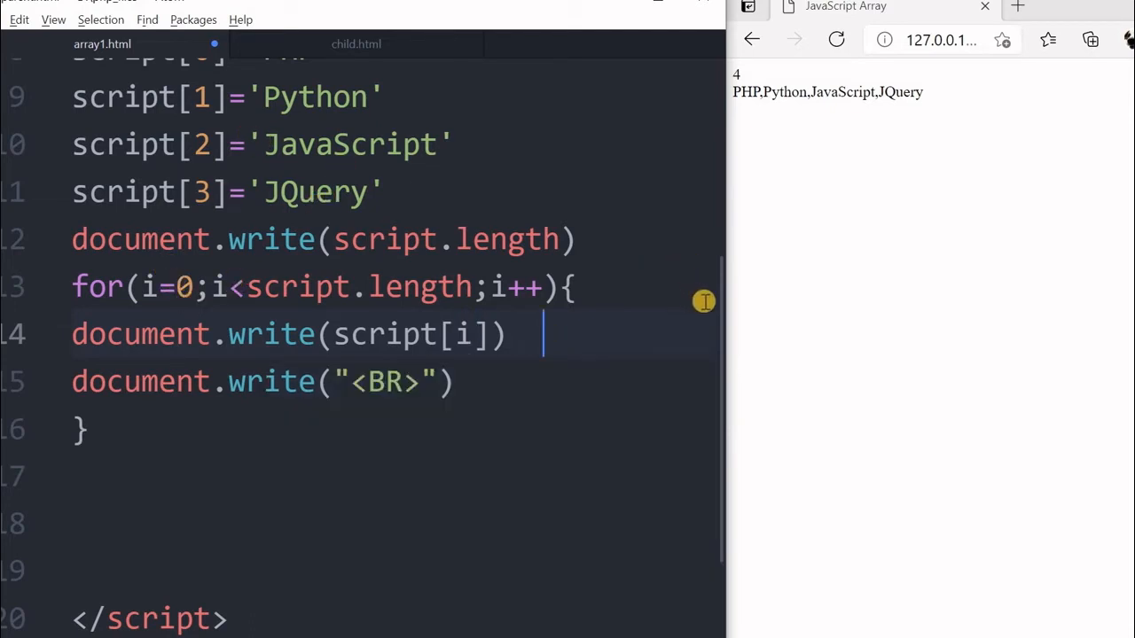
{"action": "mouse_move", "coordinate": [561, 314]}
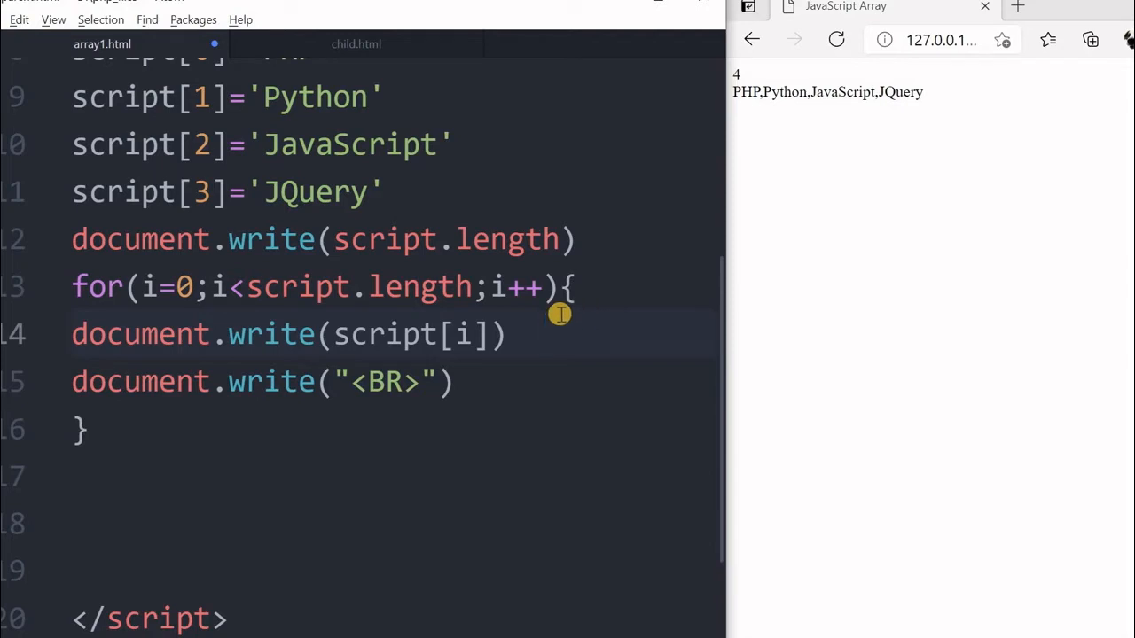
{"action": "left_click", "coordinate": [543, 333]}
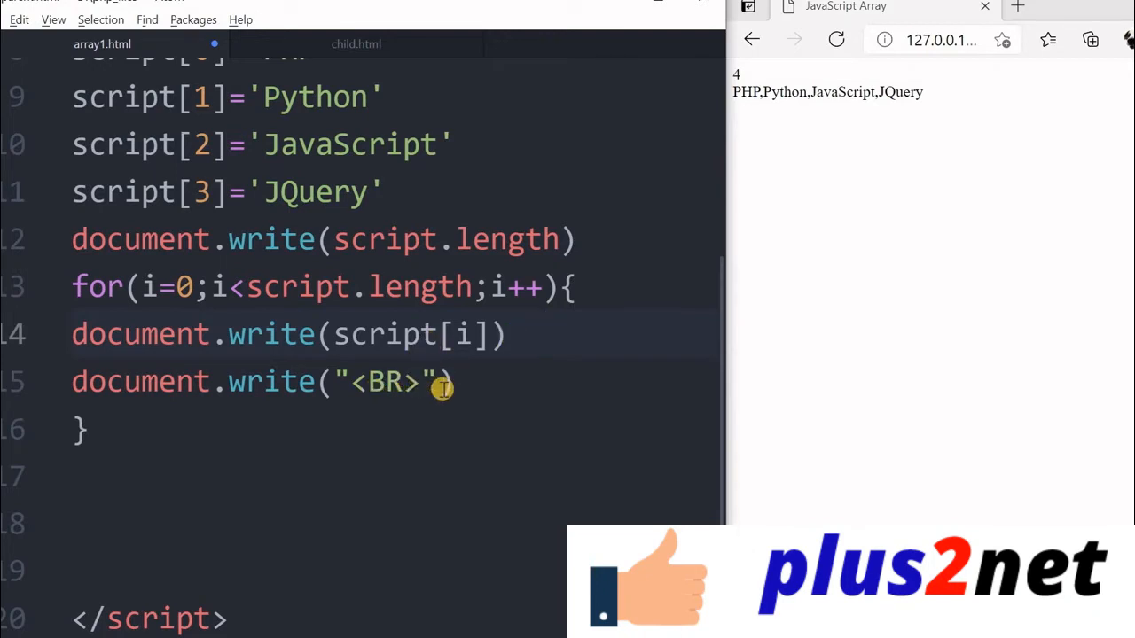
Step: Add a "<br>" write after the length so 4 and each element appear on separate lines
{"action": "left_click", "coordinate": [836, 39]}
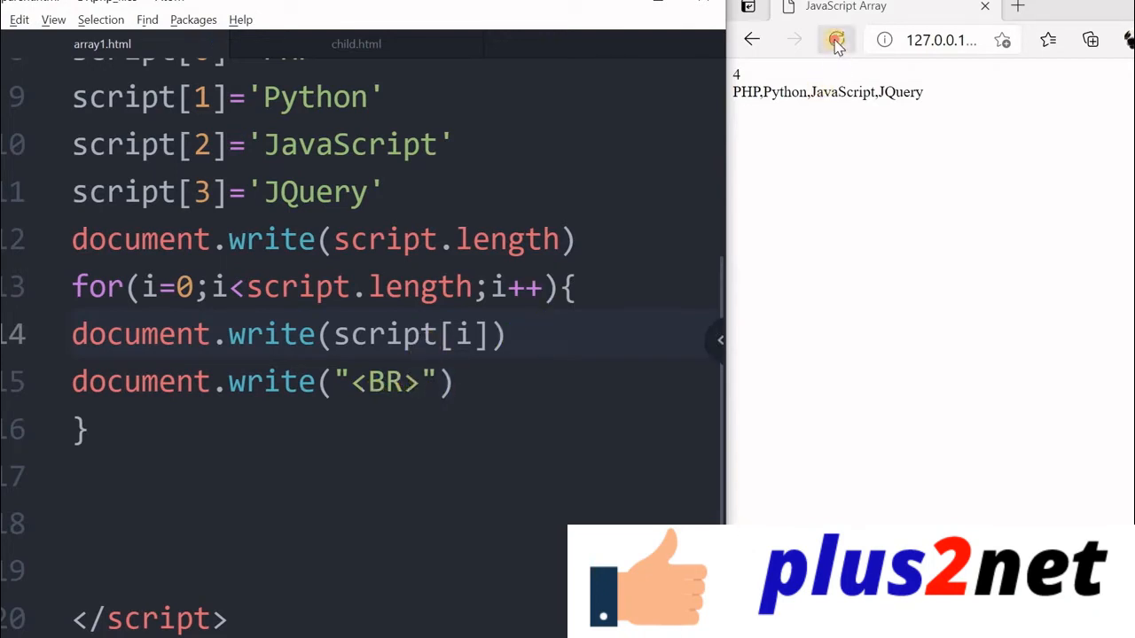
{"action": "left_click", "coordinate": [836, 39]}
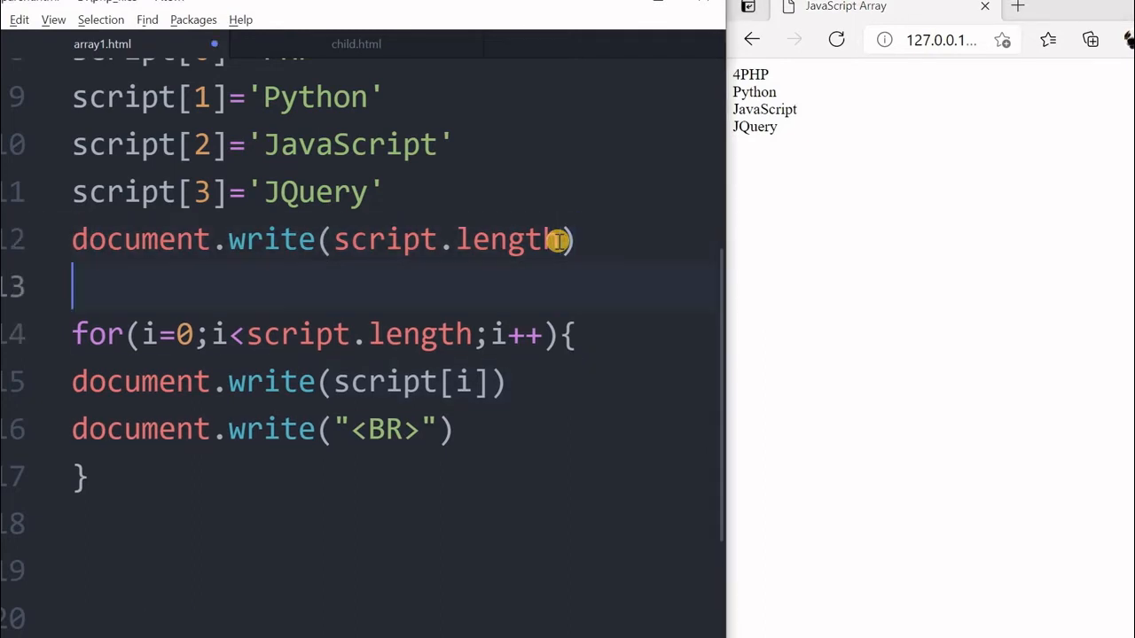
{"action": "type", "text": "document.write(script.length)"}
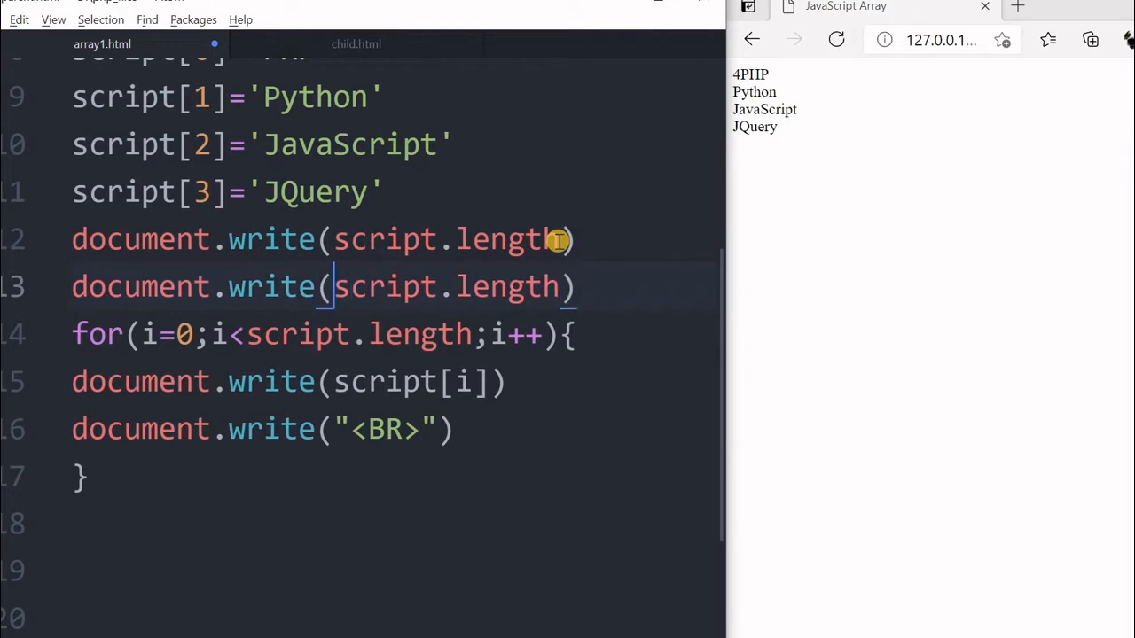
{"action": "type", "text": "\"<br>"}
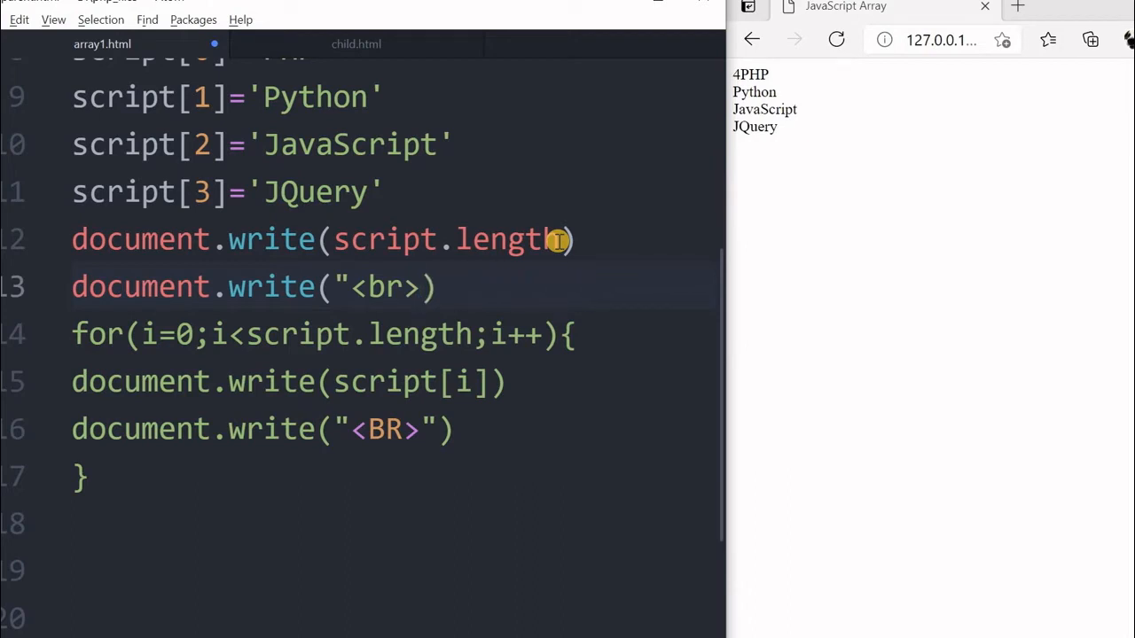
{"action": "type", "text": "\""}
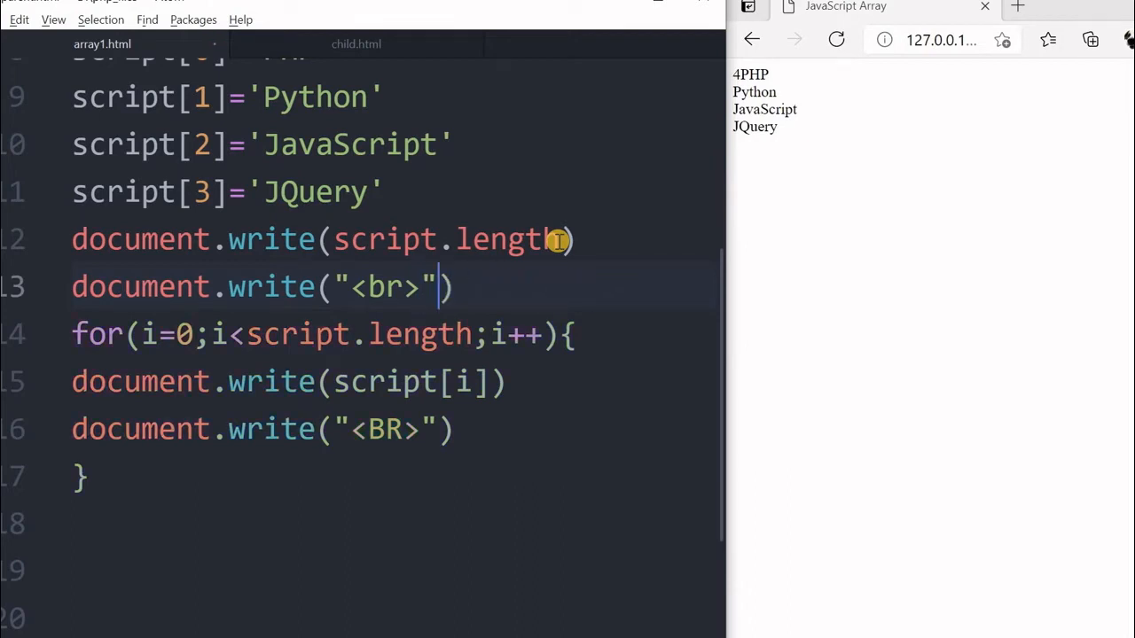
{"action": "left_click", "coordinate": [837, 39]}
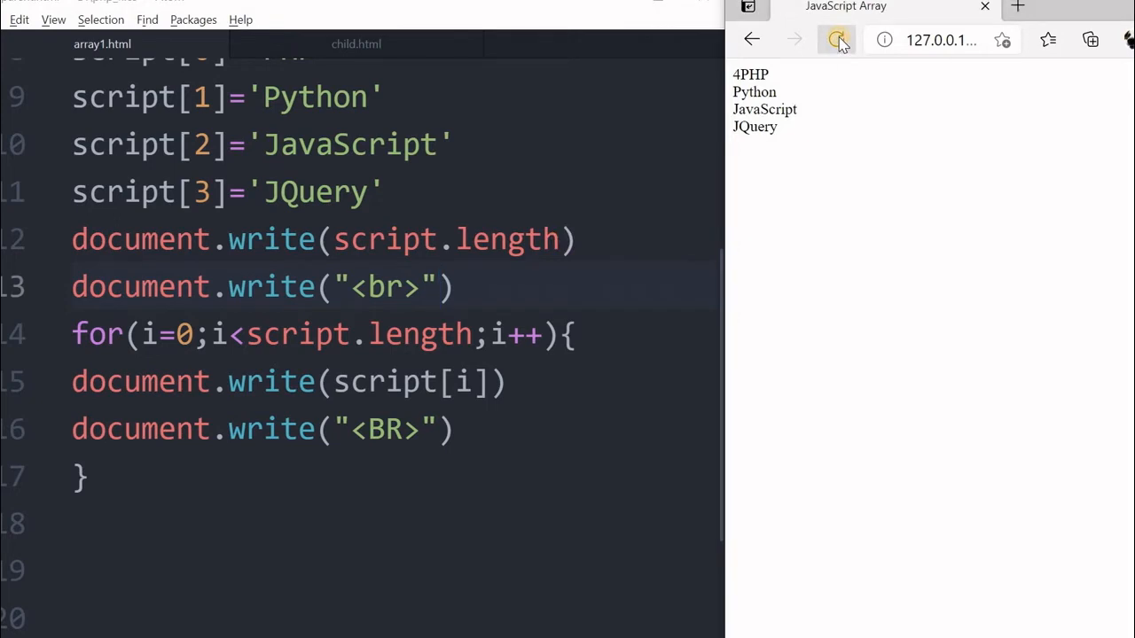
{"action": "left_click", "coordinate": [836, 39]}
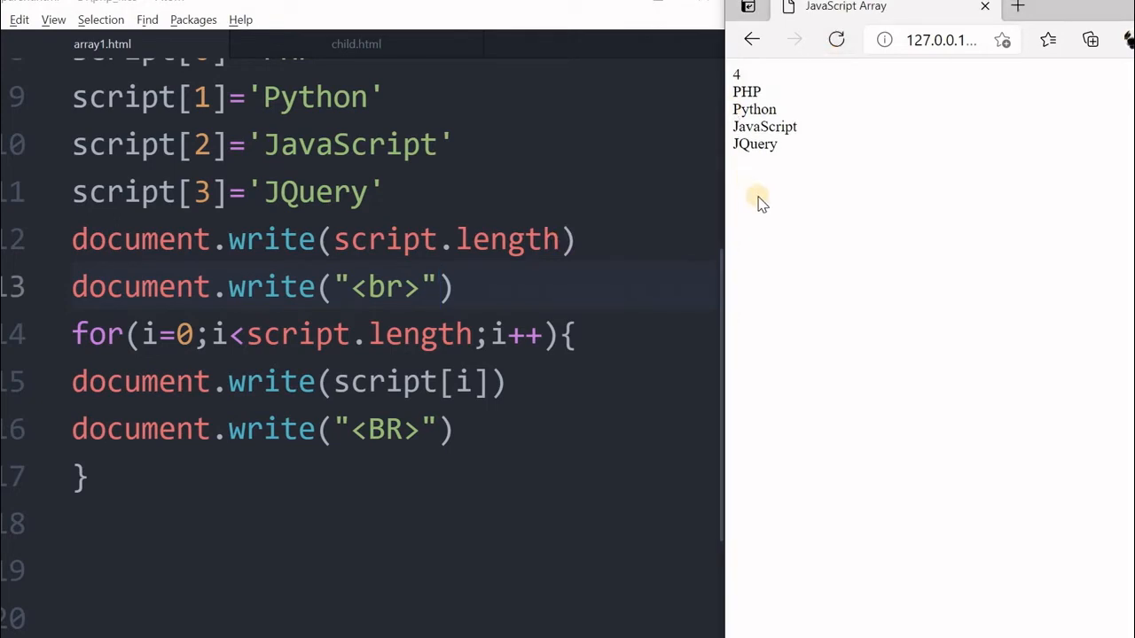
{"action": "mouse_move", "coordinate": [759, 199]}
{"action": "type", "text": "d"}
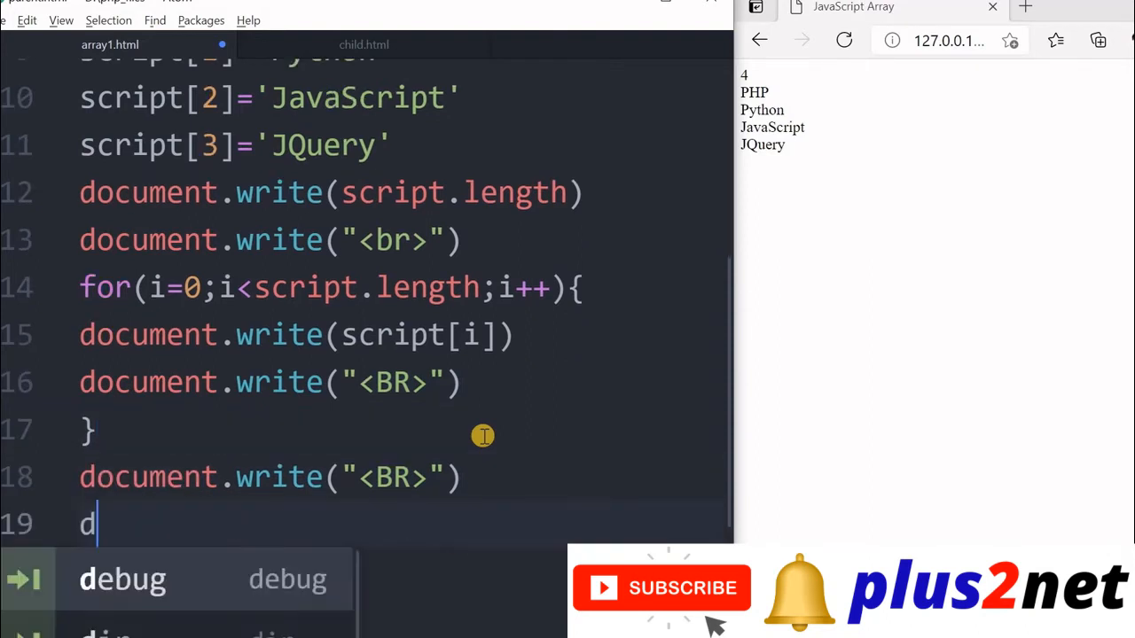
Step: Write script.toString() after a line break, showing PHP,Python,JavaScript,JQuery on one line
{"action": "type", "text": "ocument.wriete"}
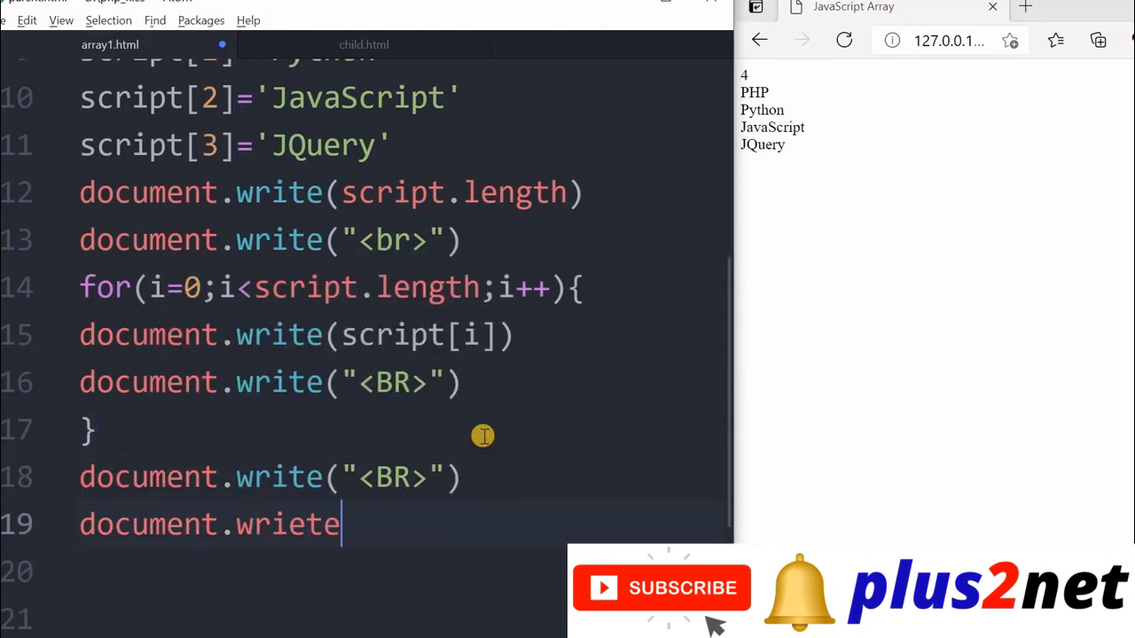
{"action": "key", "text": "BackSpace"}
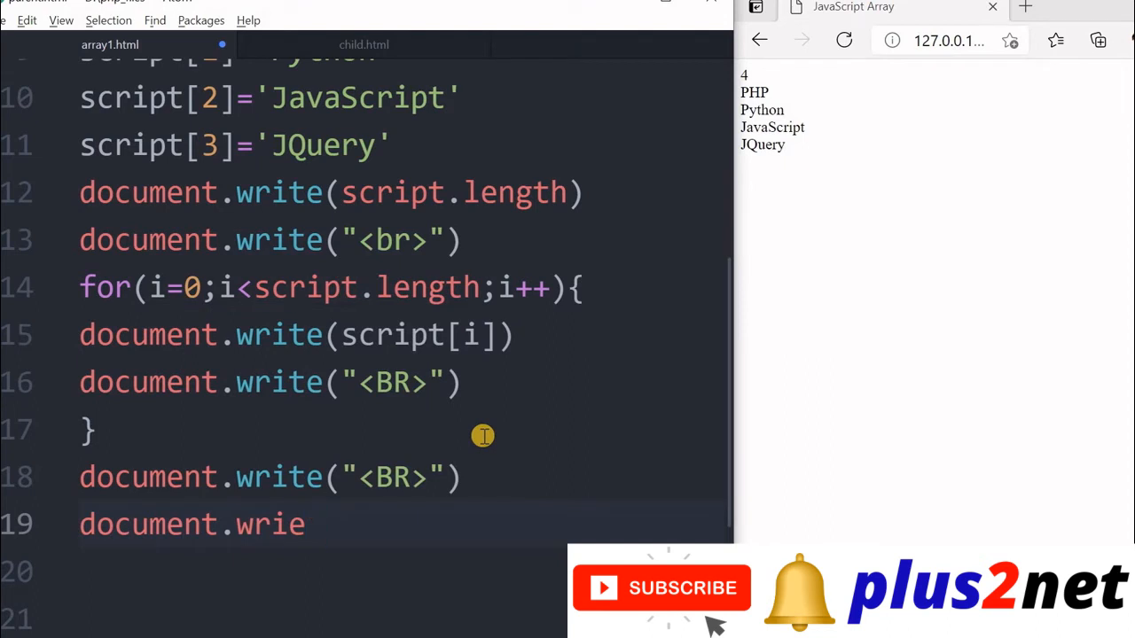
{"action": "type", "text": "te("}
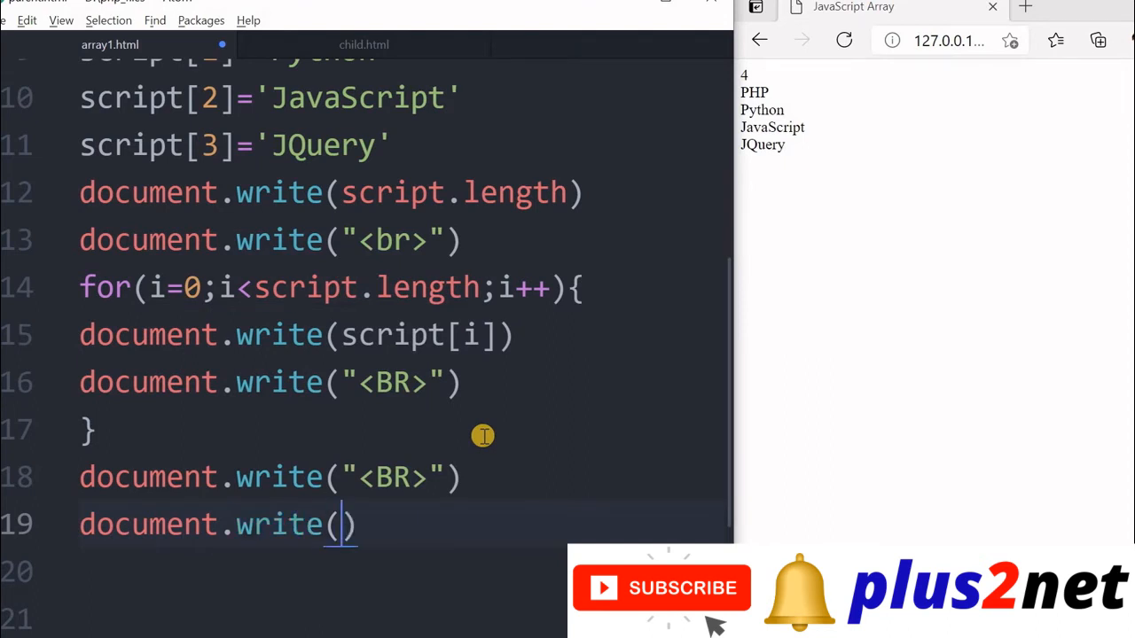
{"action": "type", "text": "script."}
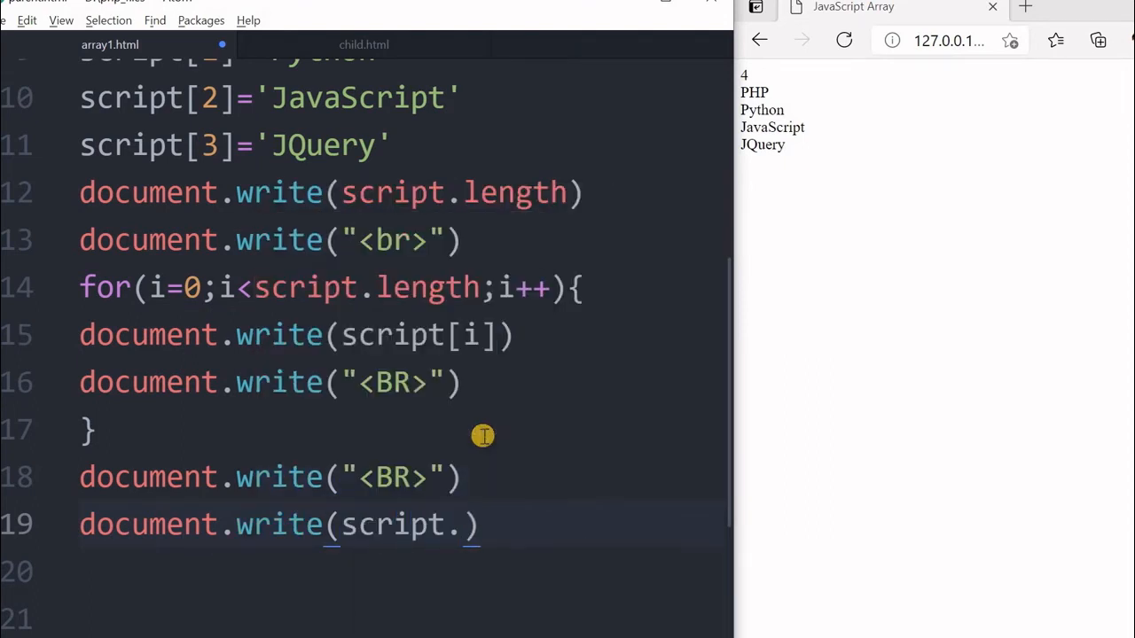
{"action": "type", "text": "toSTring("}
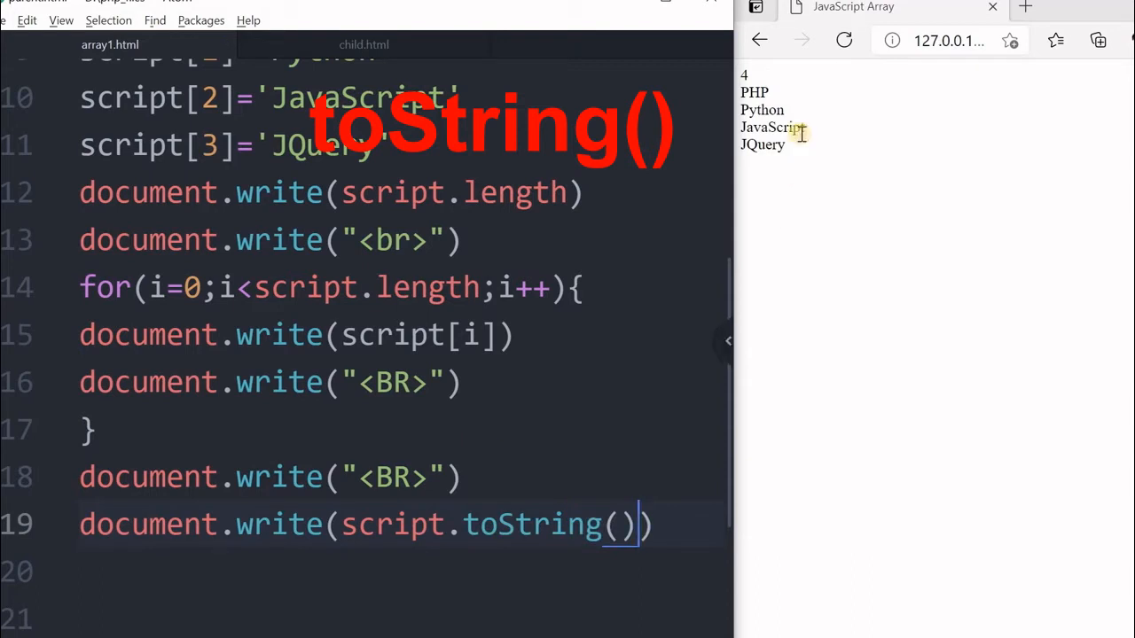
{"action": "left_click", "coordinate": [845, 39]}
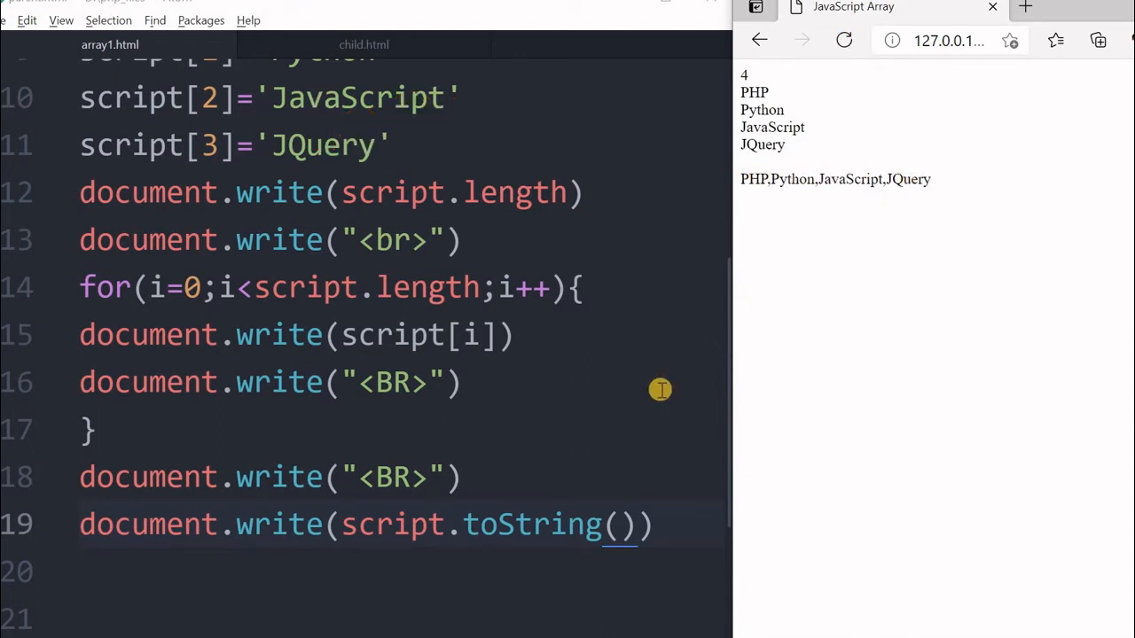
{"action": "mouse_move", "coordinate": [610, 512]}
{"action": "type", "text": "document.write(script.join("}
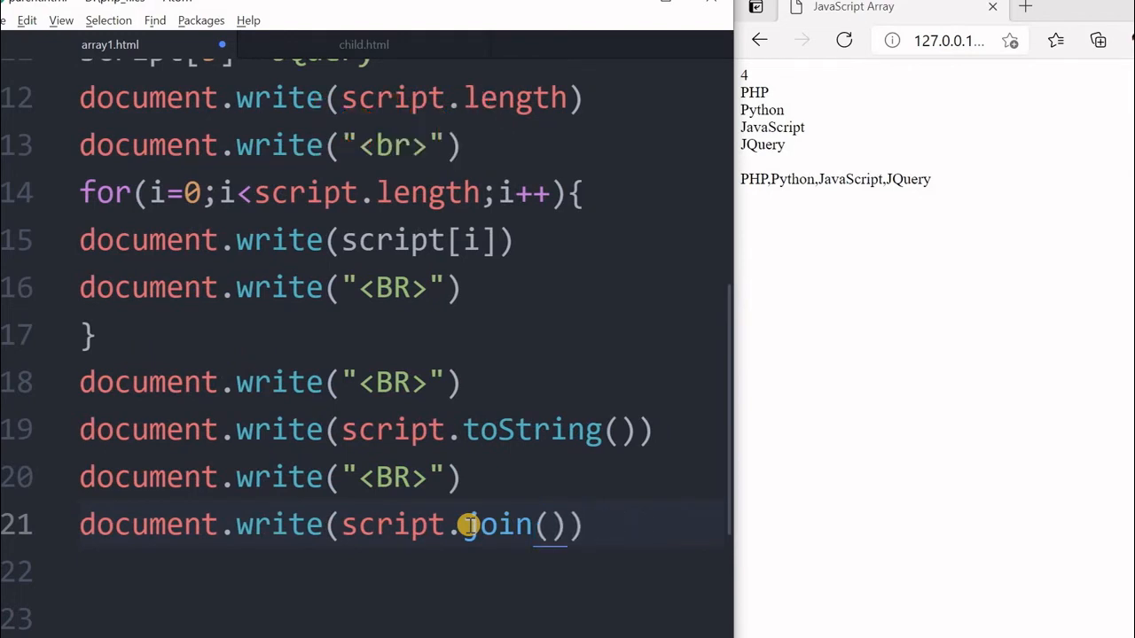
Step: Write script.join with a '-' separator, then change it to ':' and reload
{"action": "type", "text": "''"}
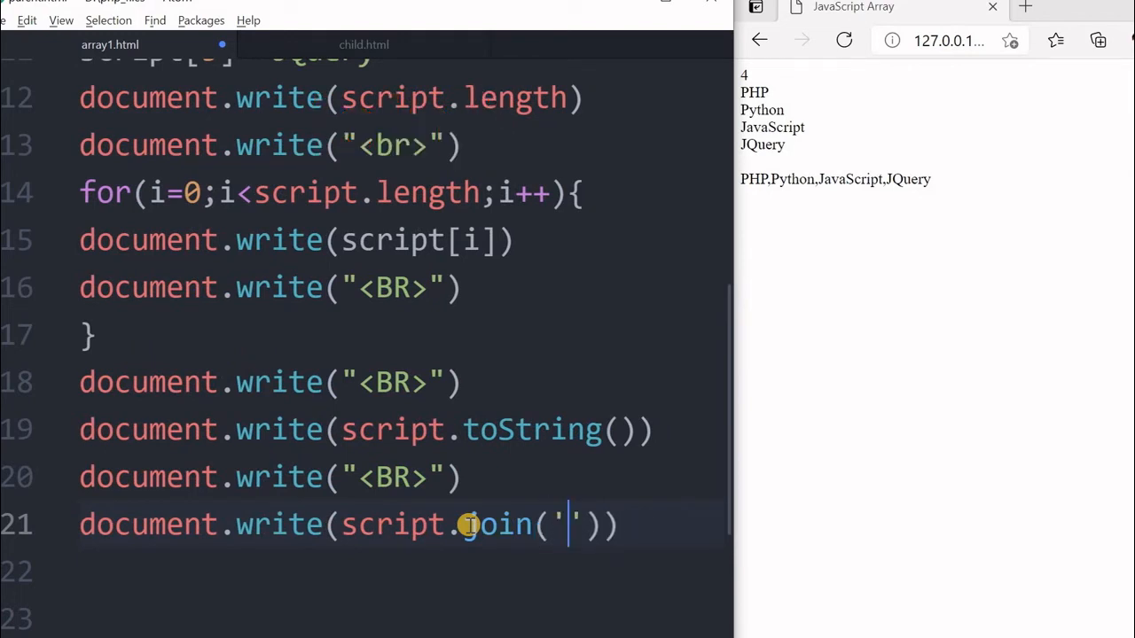
{"action": "type", "text": ":"}
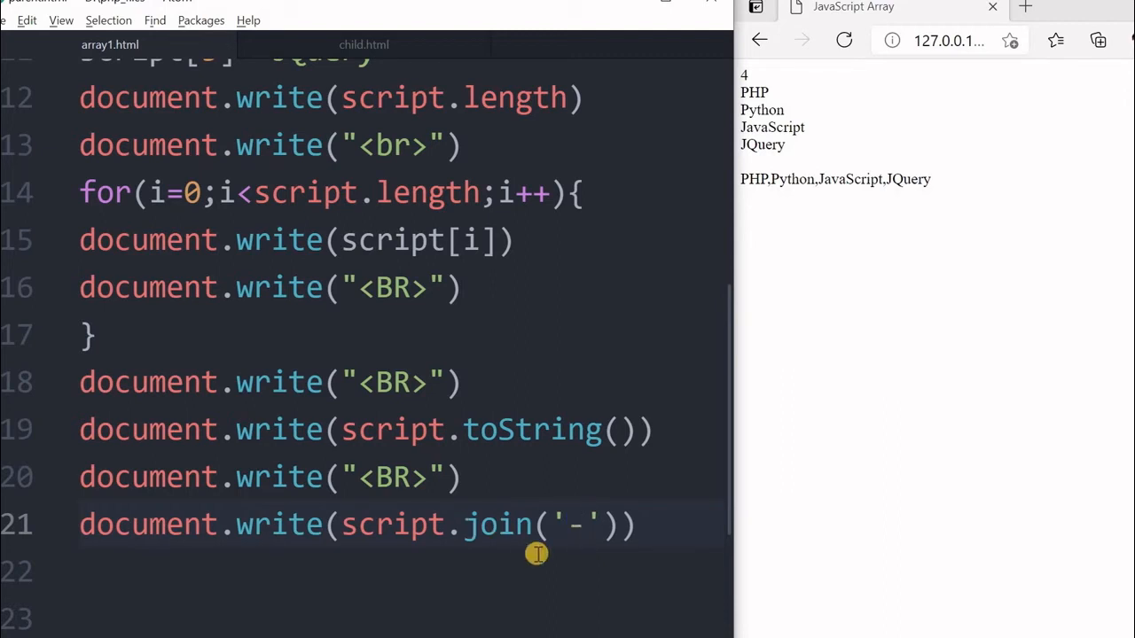
{"action": "left_click", "coordinate": [844, 40]}
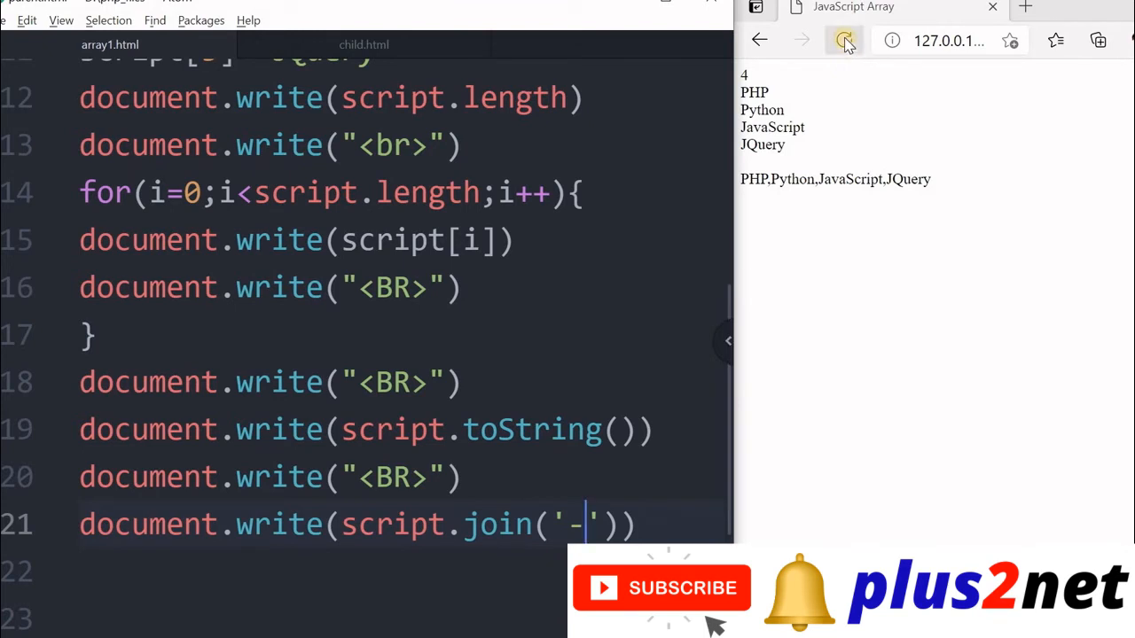
{"action": "left_click", "coordinate": [844, 39]}
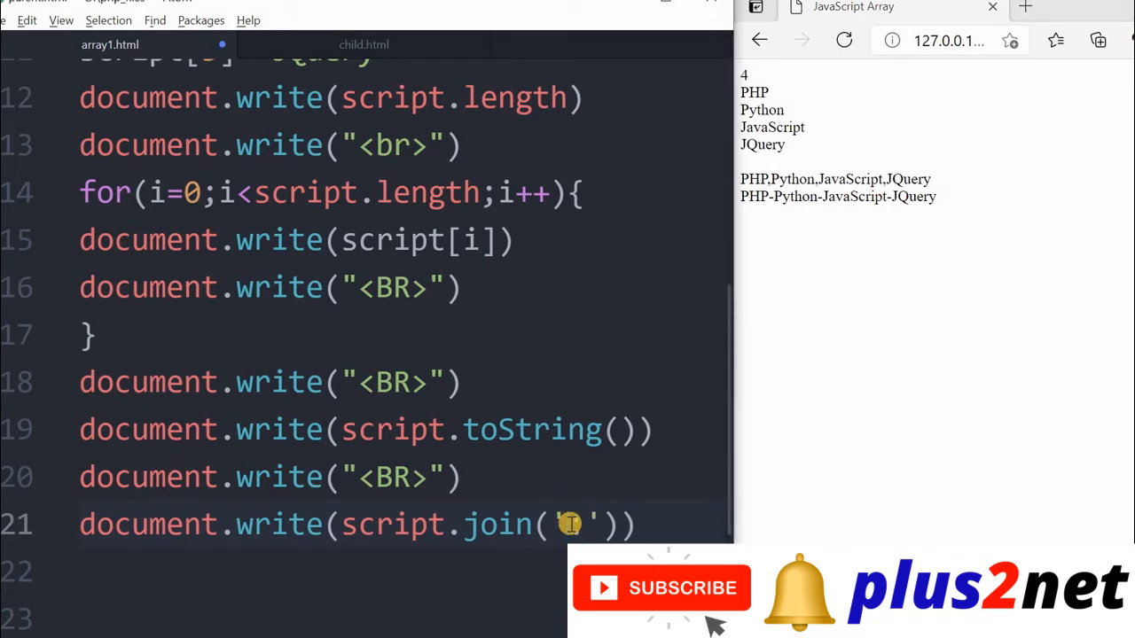
{"action": "left_click", "coordinate": [844, 39]}
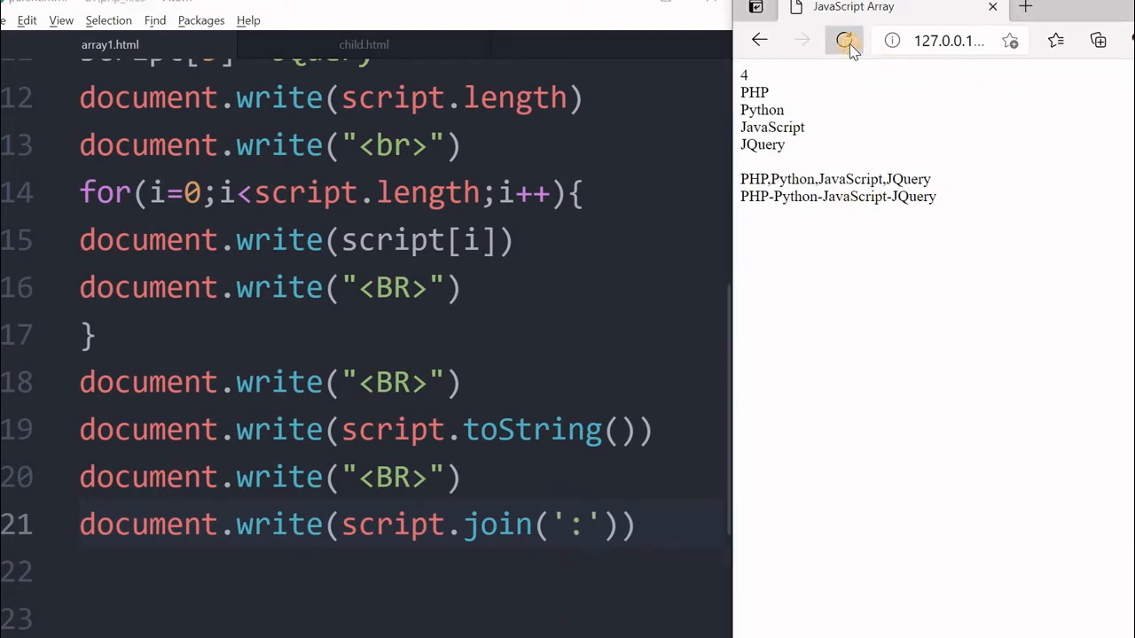
{"action": "left_click", "coordinate": [844, 40]}
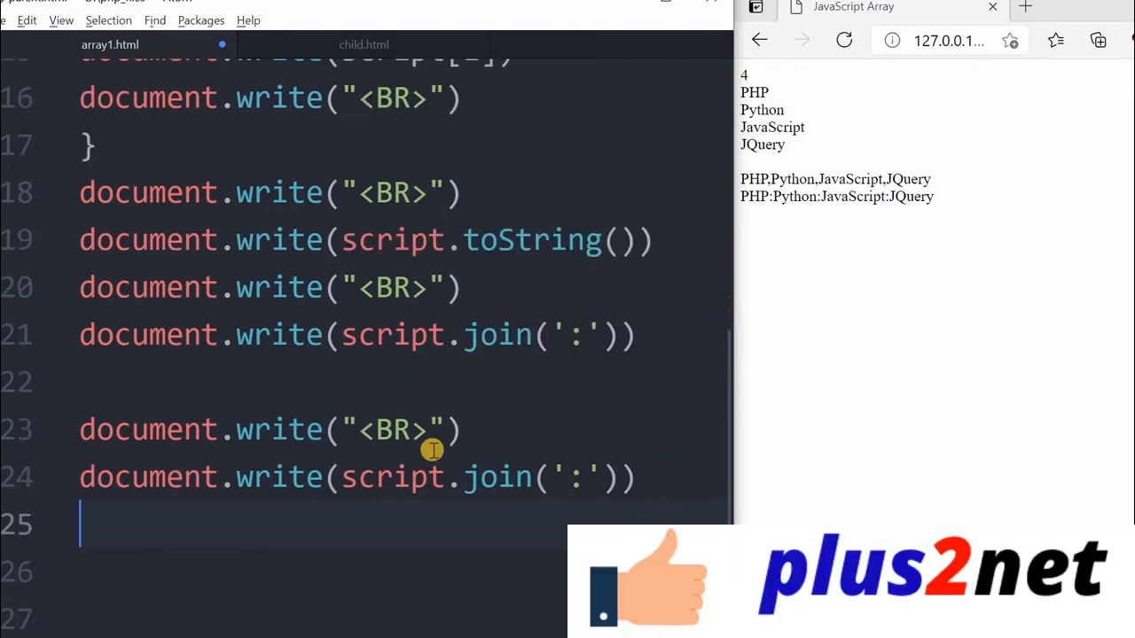
{"action": "mouse_move", "coordinate": [435, 477]}
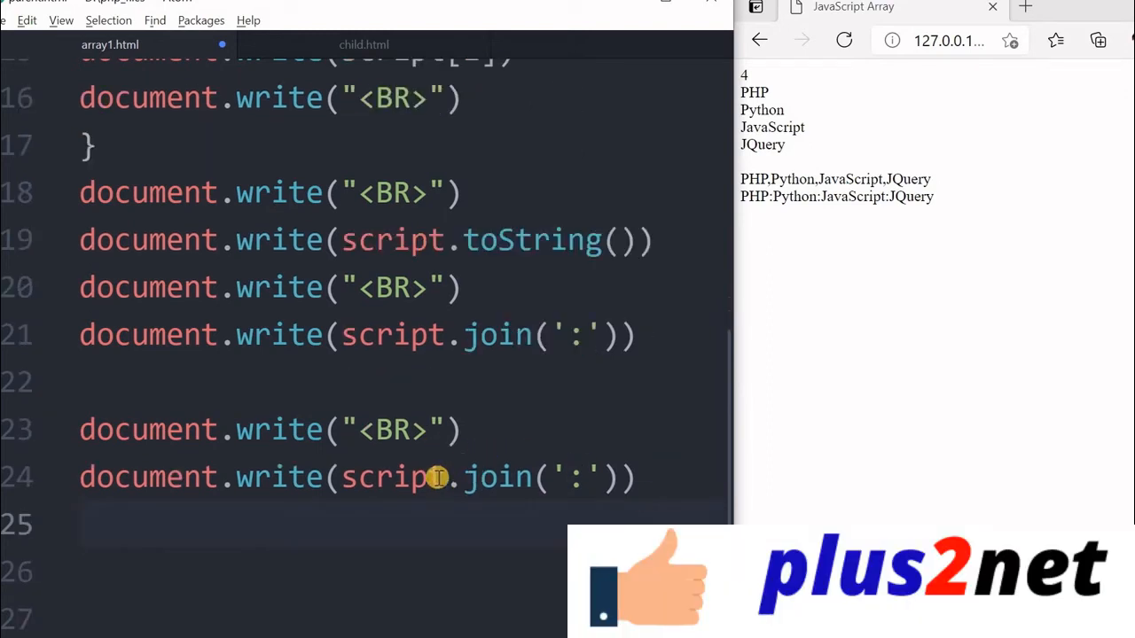
Step: Write script[script.length-1] so JQuery appears as the last line
{"action": "type", "text": "[]"}
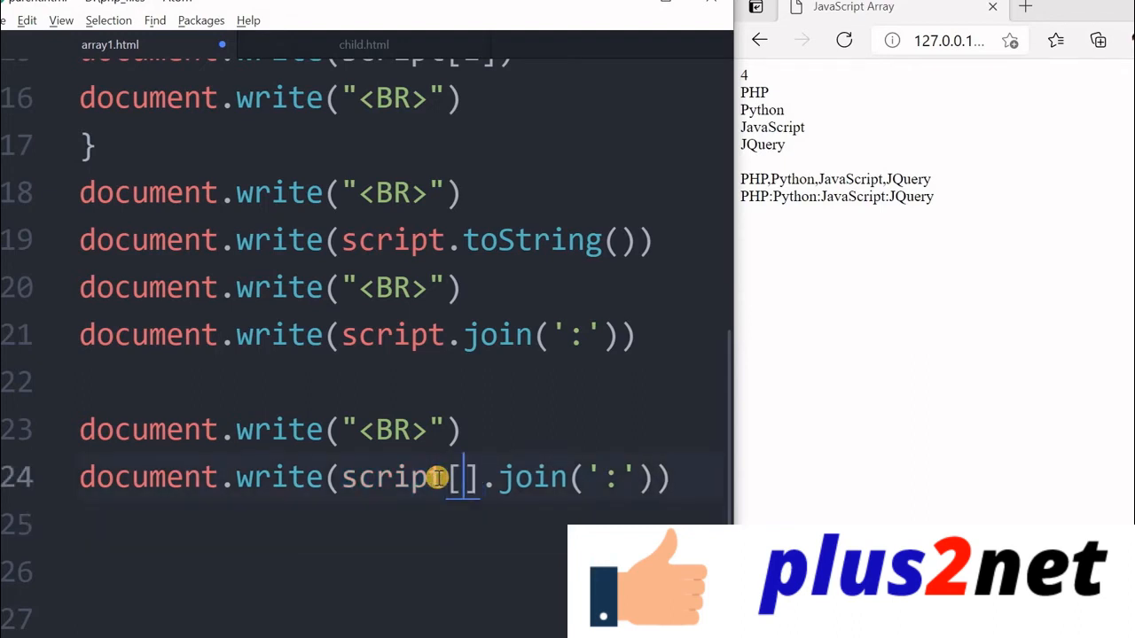
{"action": "type", "text": "script.length-1"}
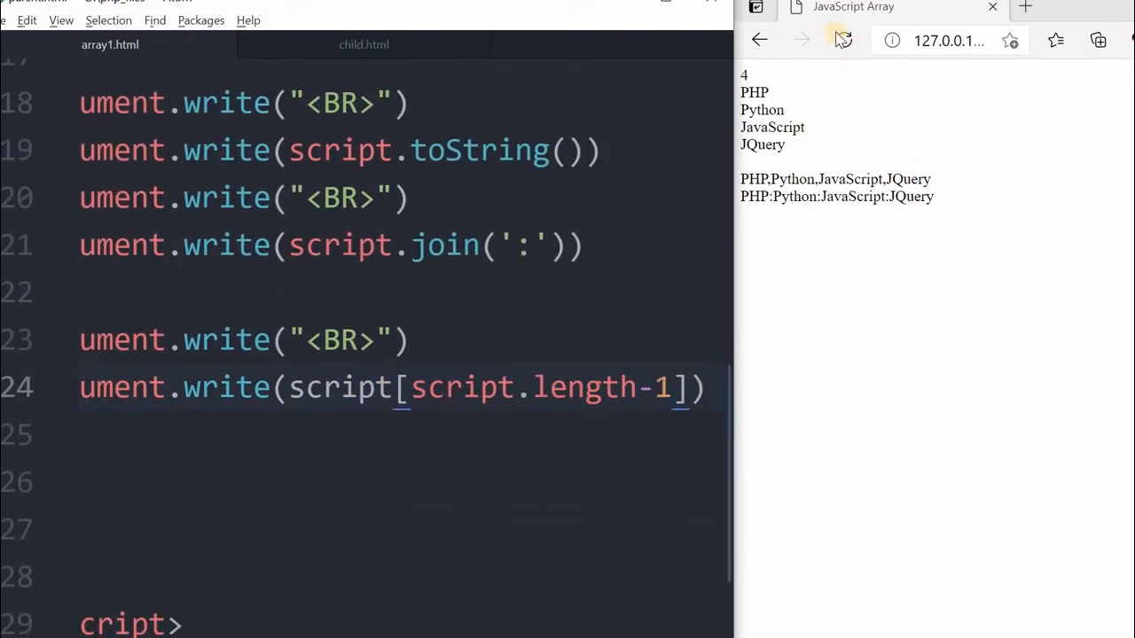
{"action": "left_click", "coordinate": [844, 41]}
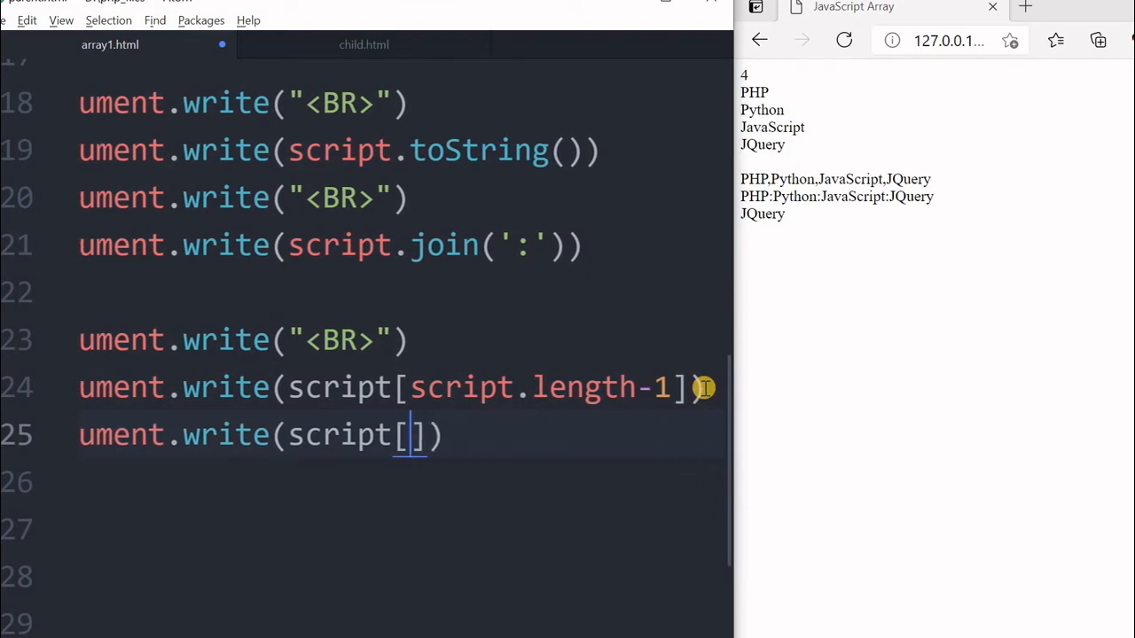
Step: Write script[0] and script[2] so the page shows JQueryPHPJavaScript
{"action": "type", "text": "0"}
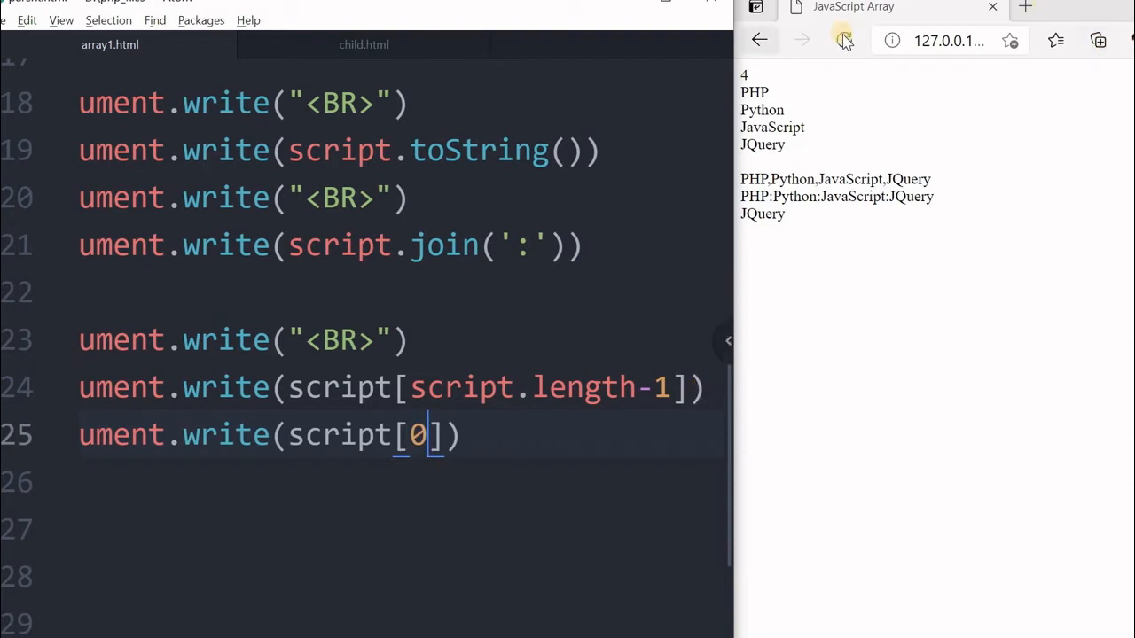
{"action": "left_click", "coordinate": [844, 40]}
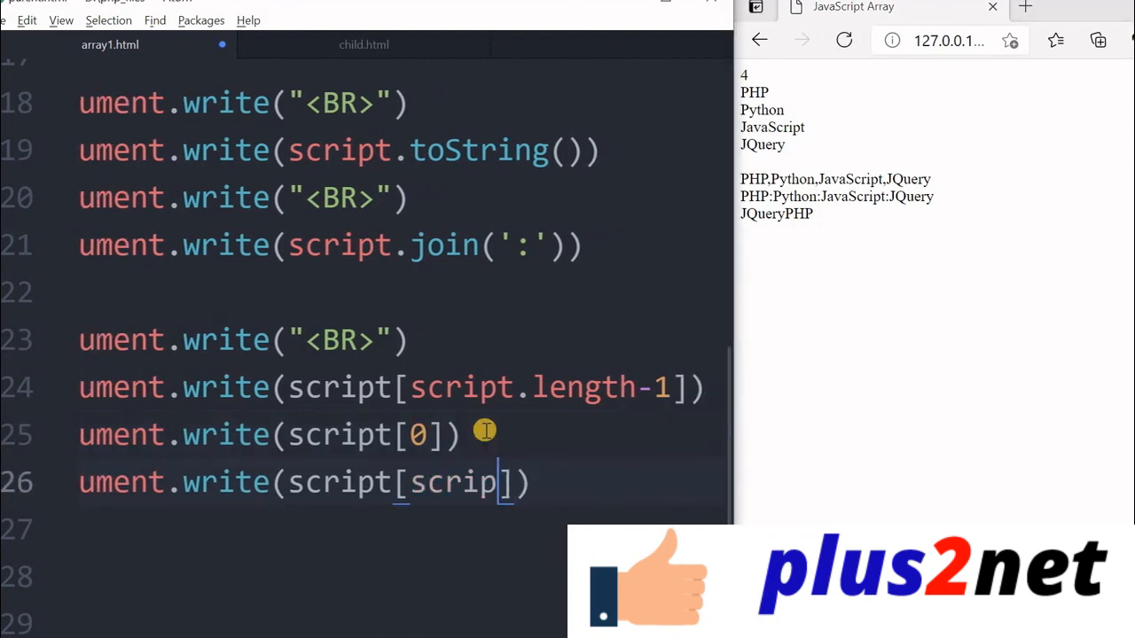
{"action": "key", "text": "backspace"}
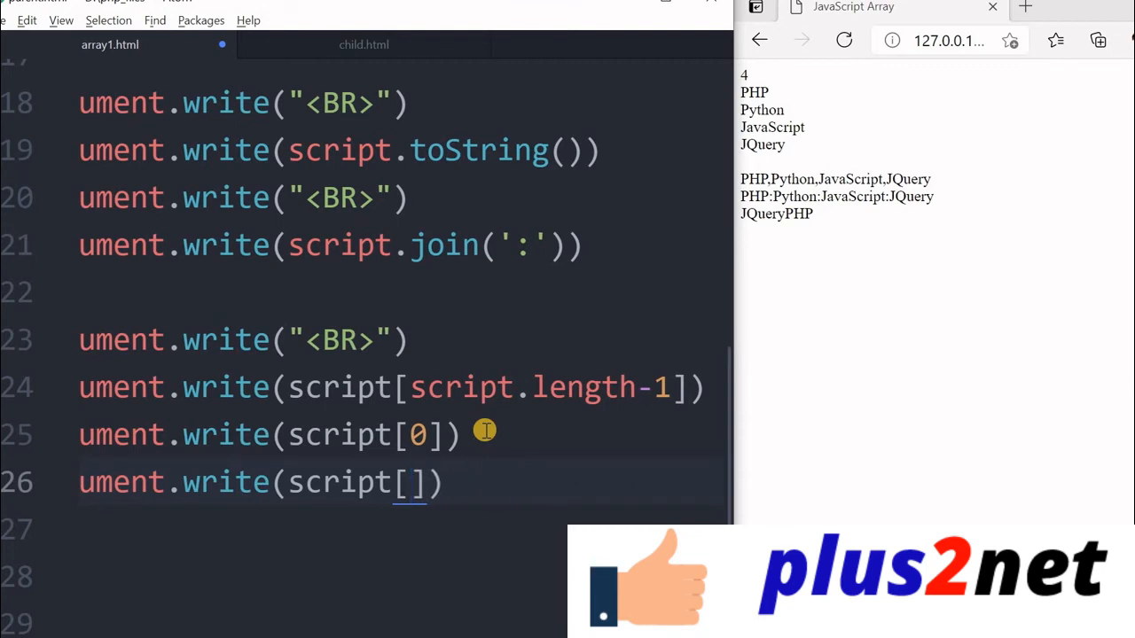
{"action": "type", "text": "2"}
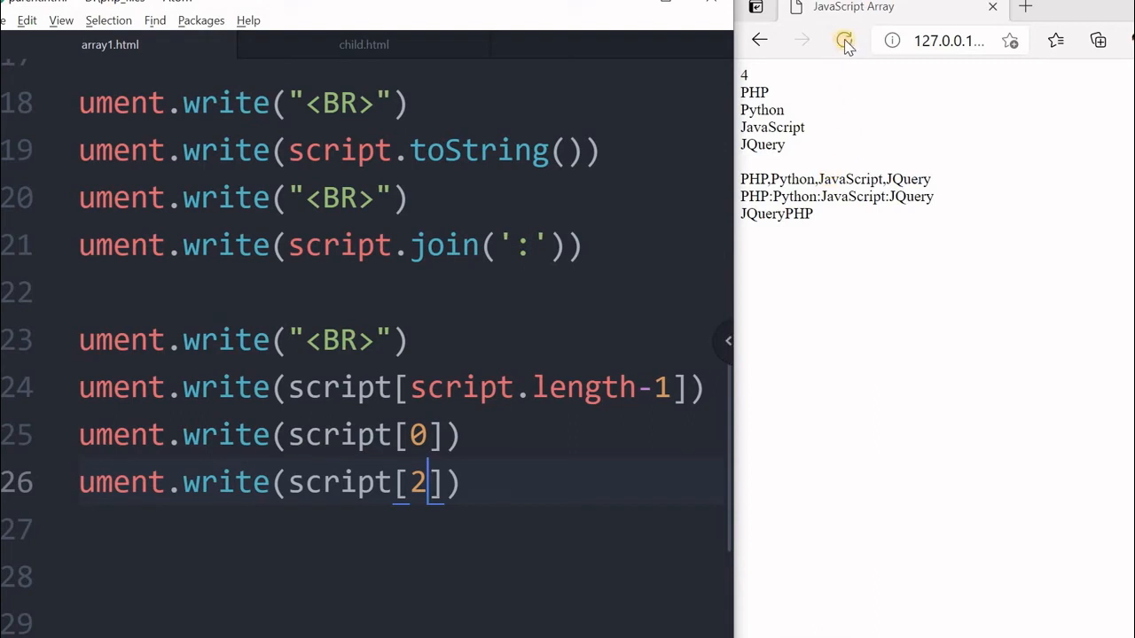
{"action": "left_click", "coordinate": [844, 40]}
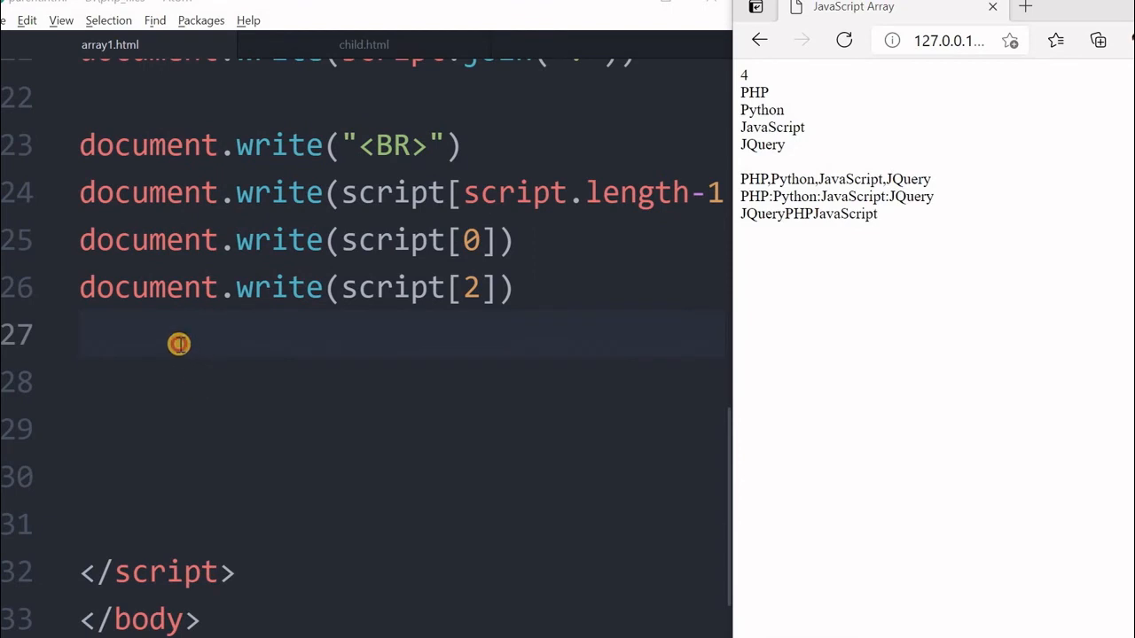
Step: Add a for (key in script) loop writing "Key:"+key+"<BR>" and reload to list Key:0 to Key:3
{"action": "left_click", "coordinate": [80, 333]}
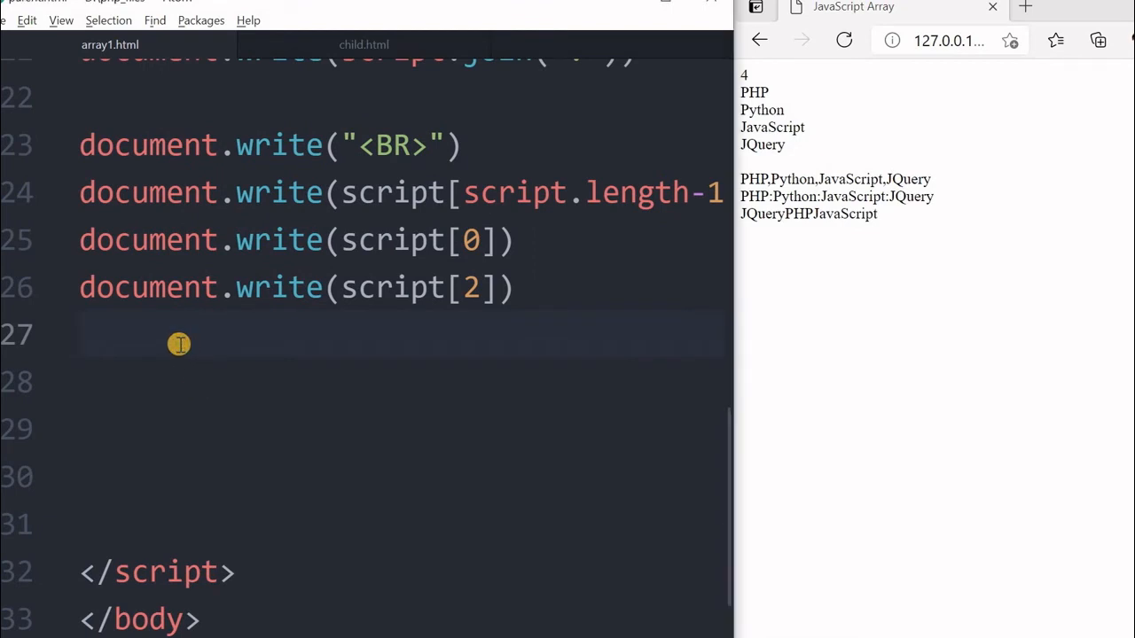
{"action": "type", "text": "for (key in"}
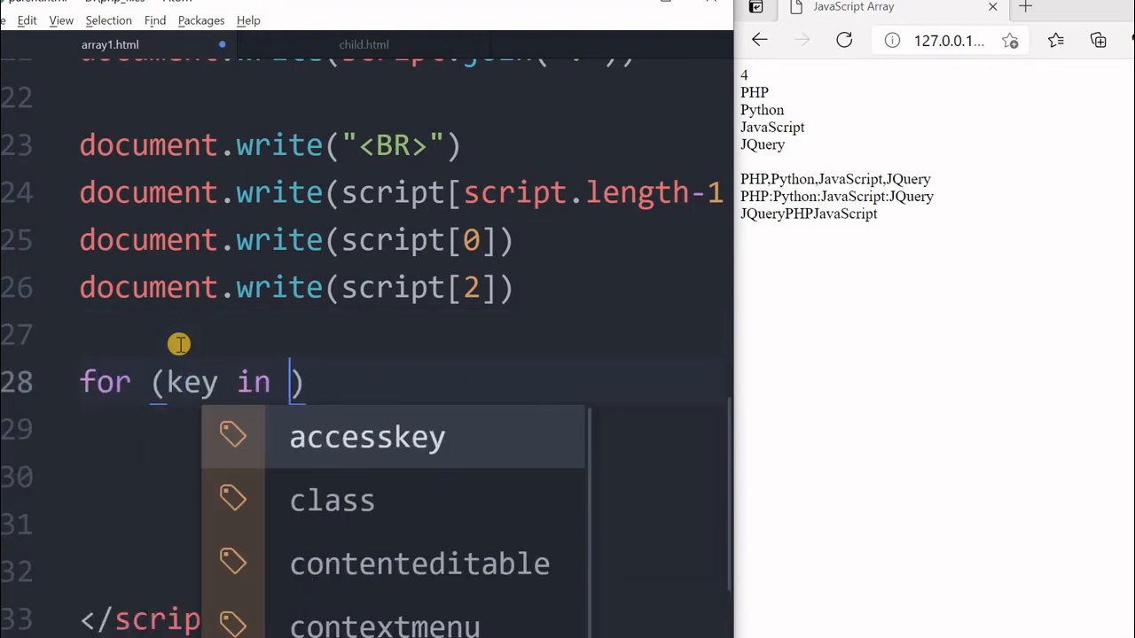
{"action": "type", "text": "script)"}
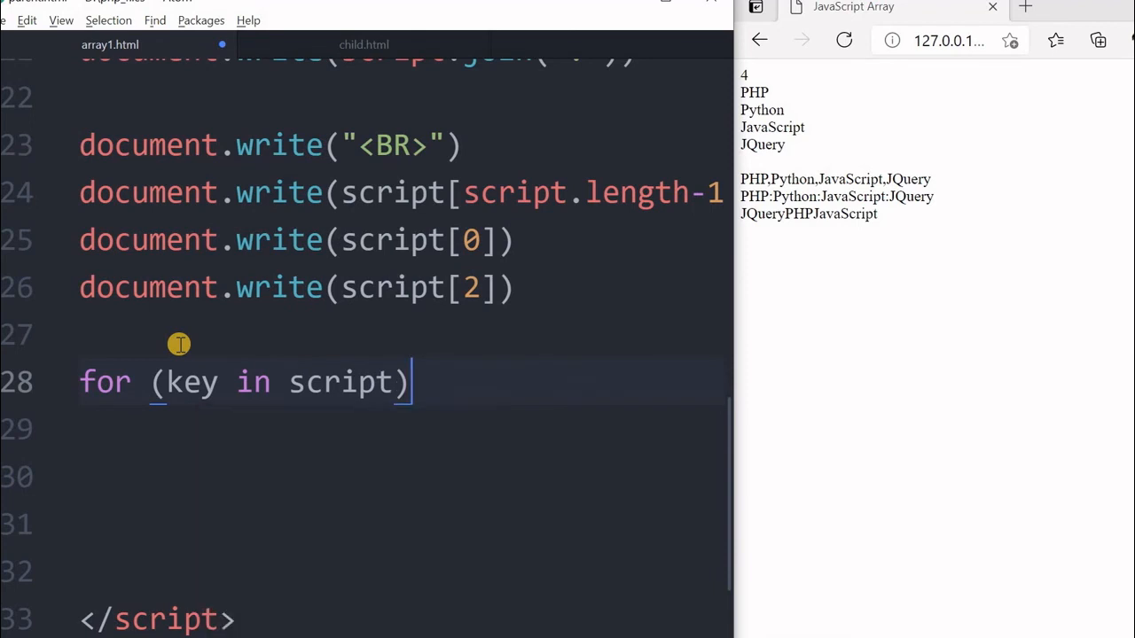
{"action": "type", "text": "{"}
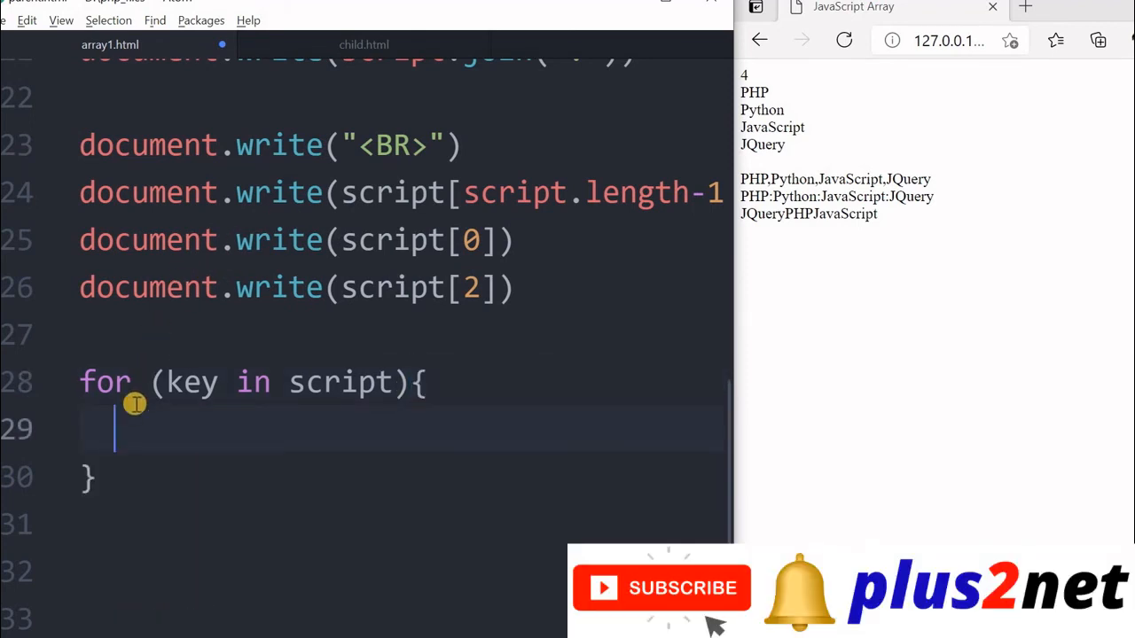
{"action": "type", "text": "document"}
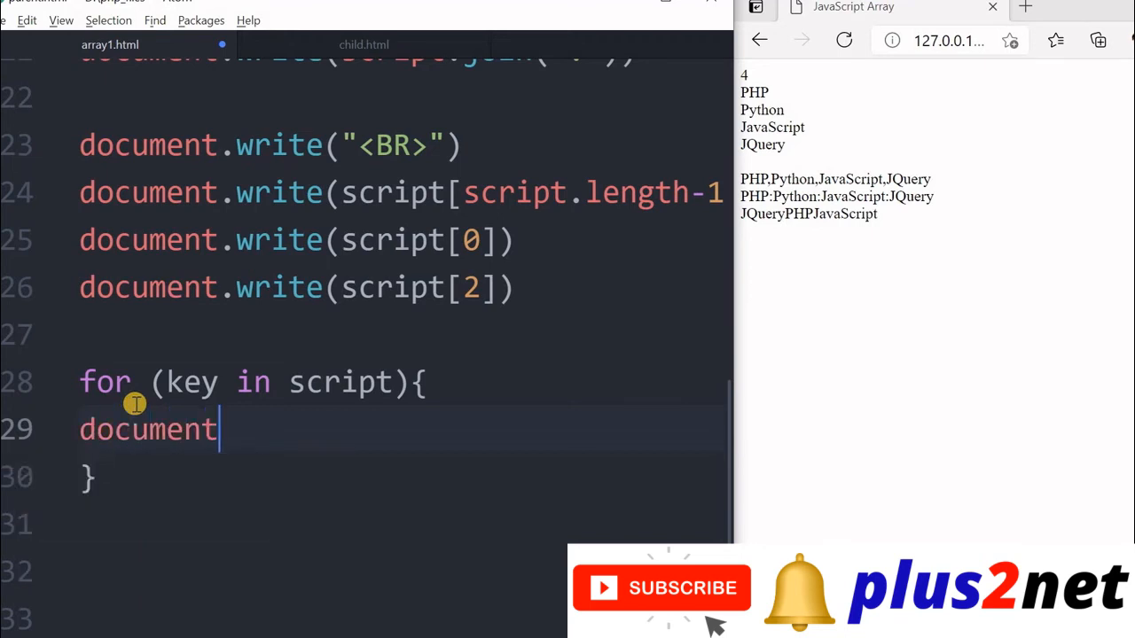
{"action": "type", "text": ".write"}
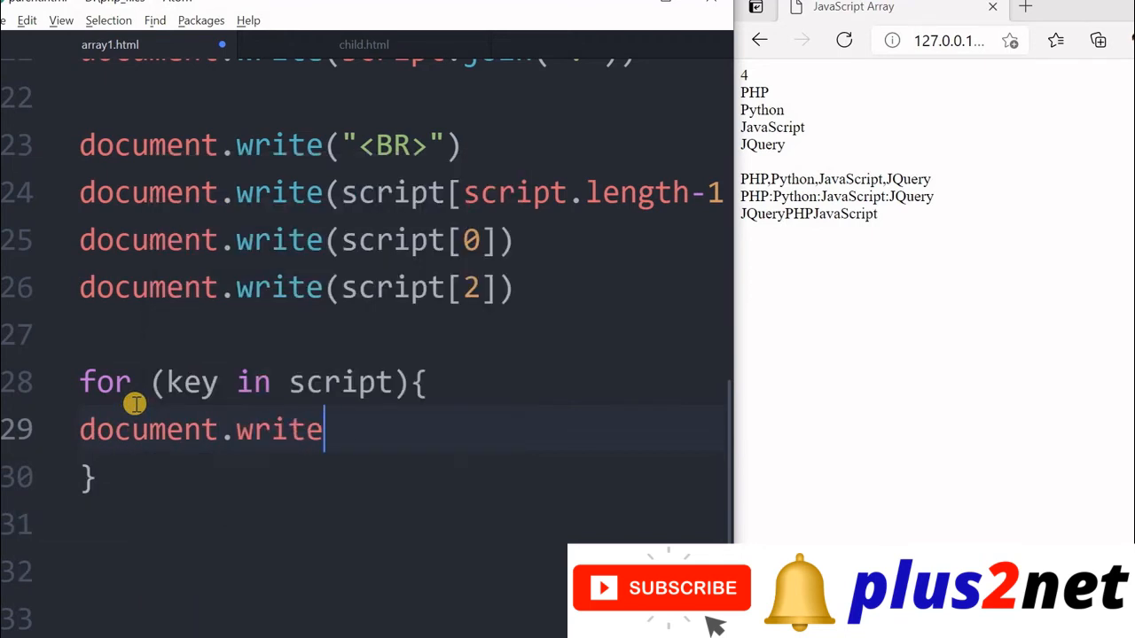
{"action": "type", "text": "(\"K\")"}
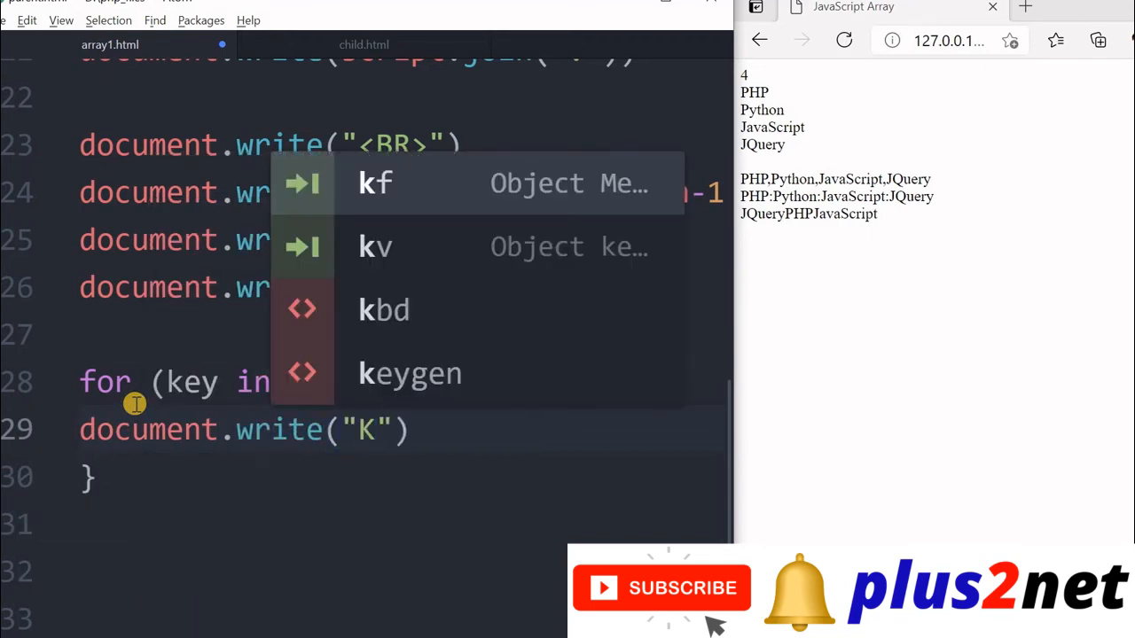
{"action": "type", "text": "ey:"}
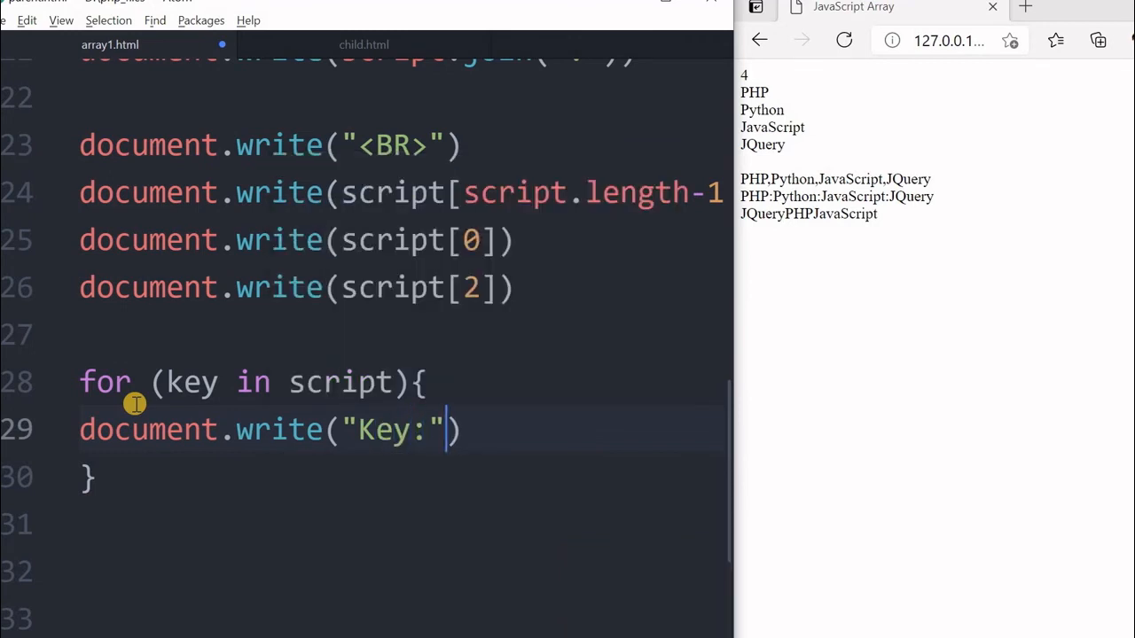
{"action": "type", "text": "+key"}
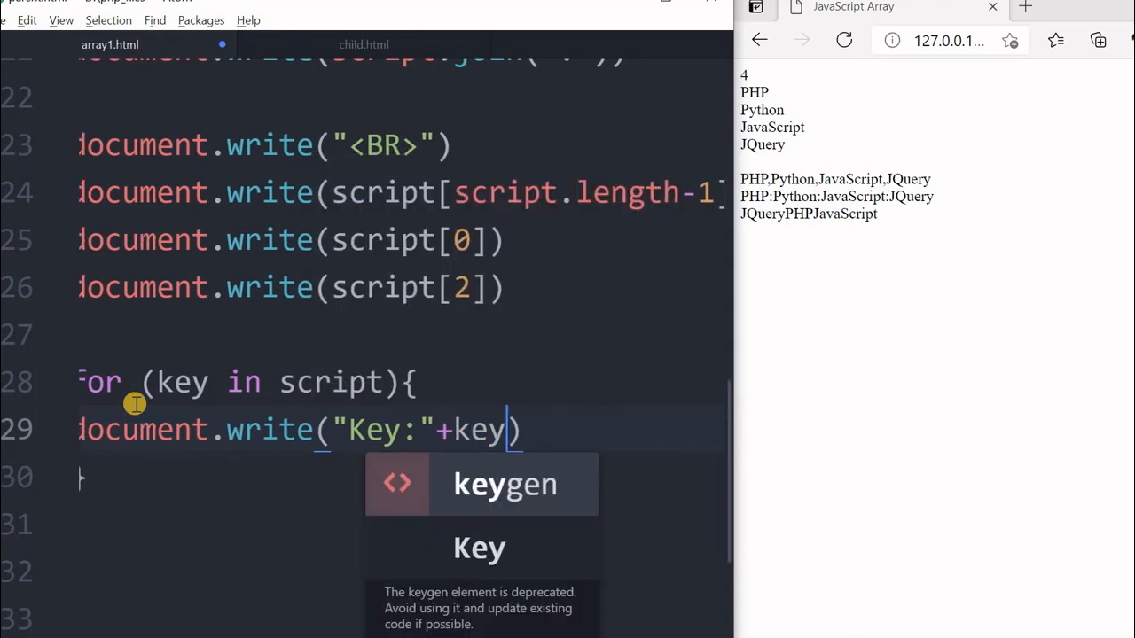
{"action": "type", "text": "+\""}
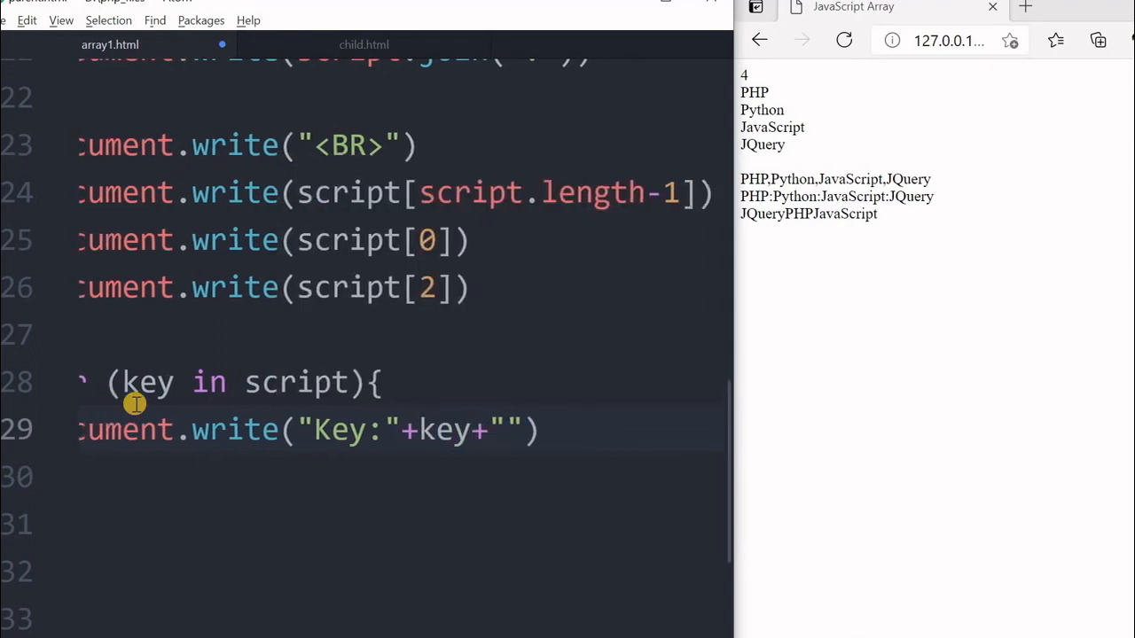
{"action": "type", "text": "<BR>"}
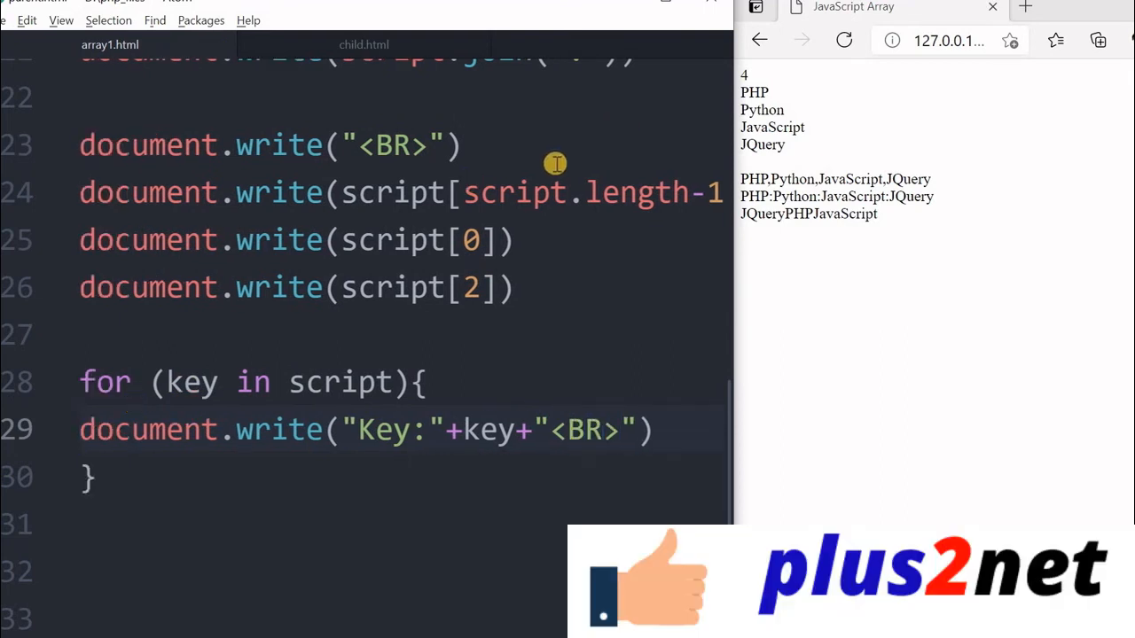
{"action": "left_click", "coordinate": [844, 41]}
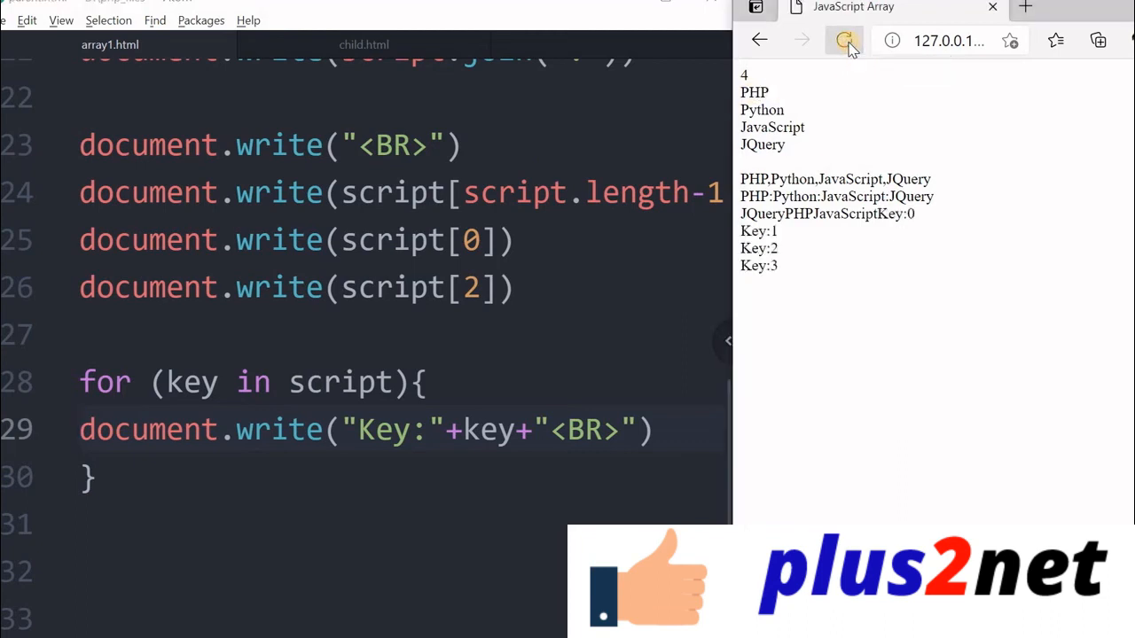
{"action": "left_click", "coordinate": [844, 41]}
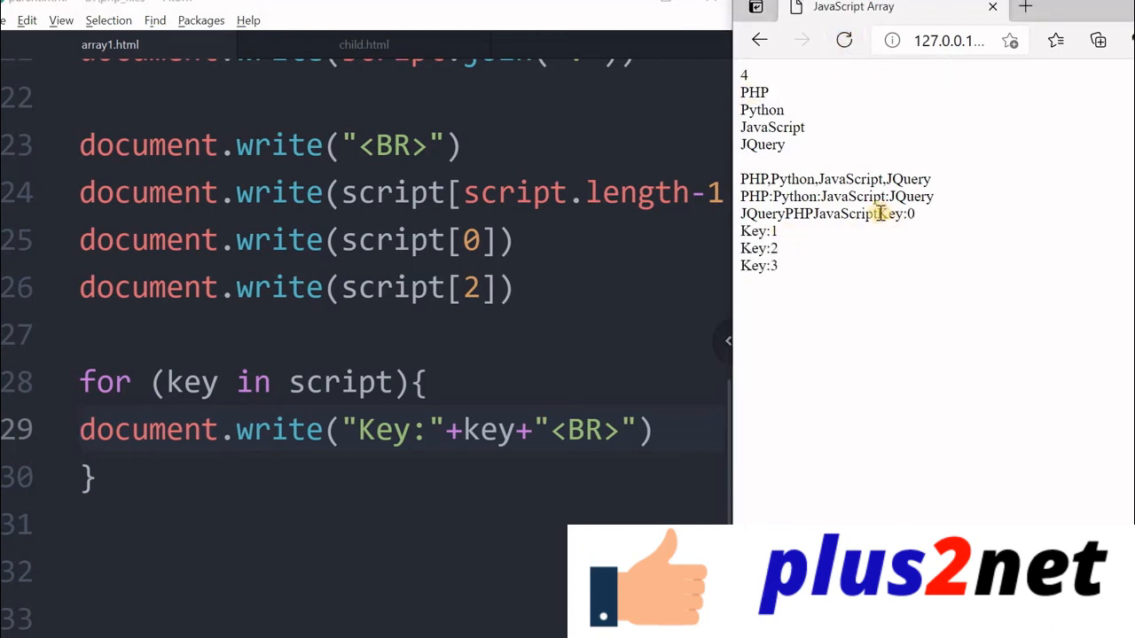
Step: Insert a "<BR>" write before the loop so Key:0 starts on its own line
{"action": "double_click", "coordinate": [896, 213]}
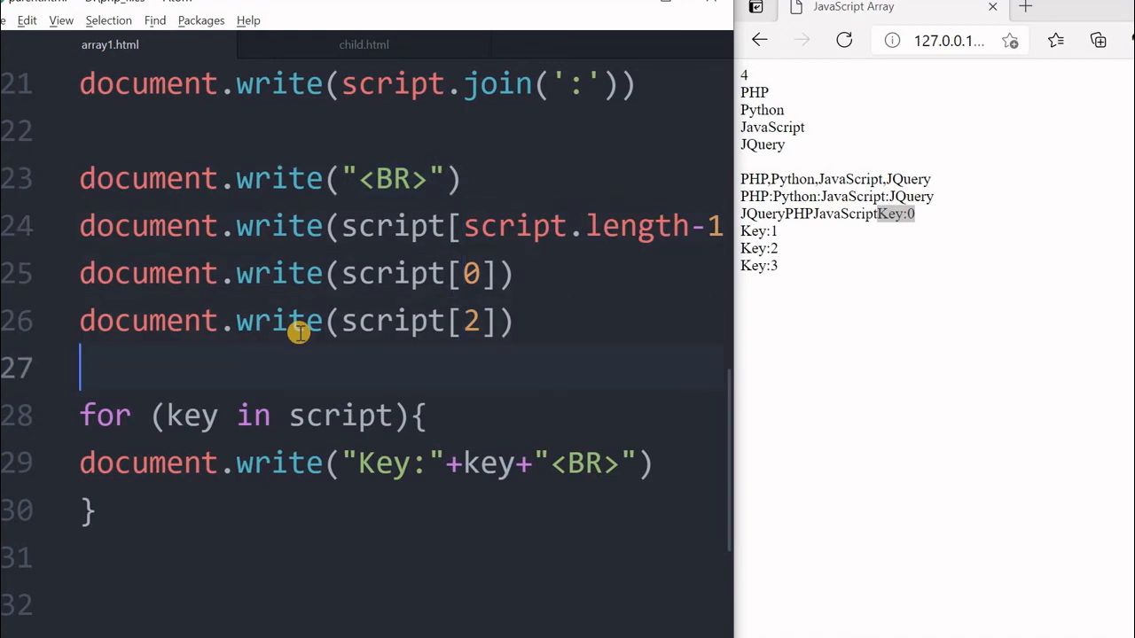
{"action": "type", "text": "document.write(\"<BR>\")"}
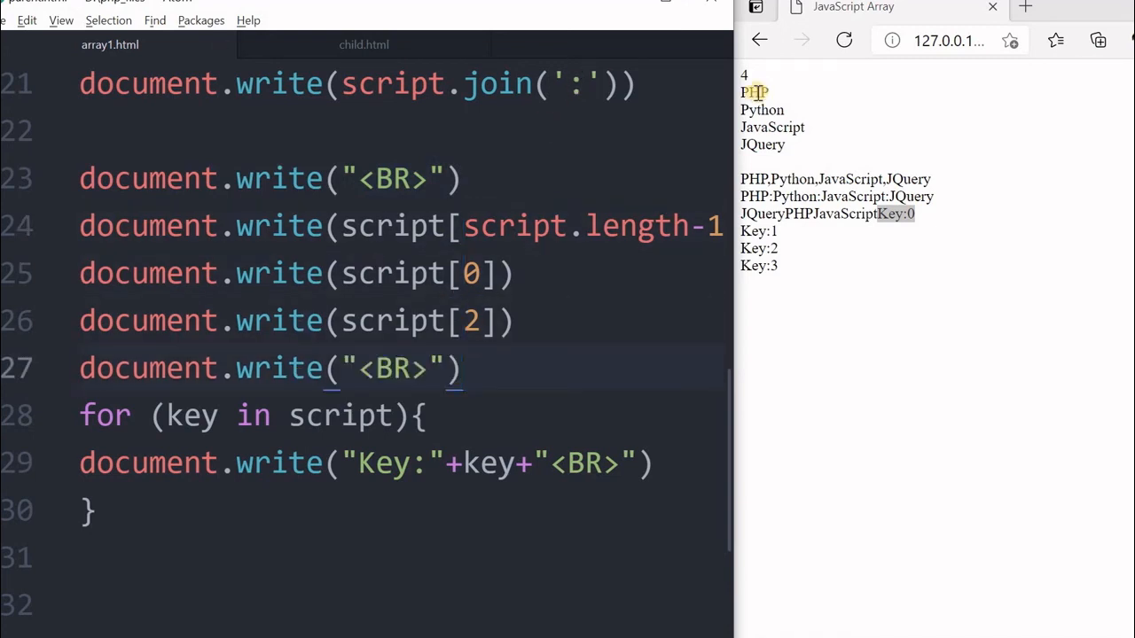
{"action": "left_click", "coordinate": [844, 41]}
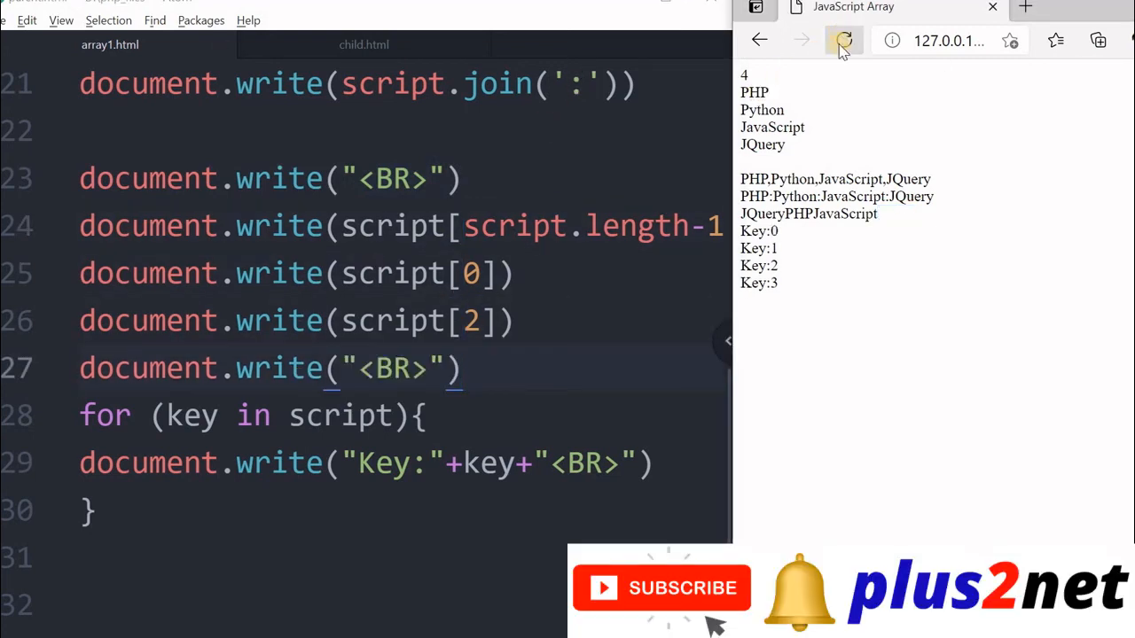
{"action": "left_click", "coordinate": [844, 41]}
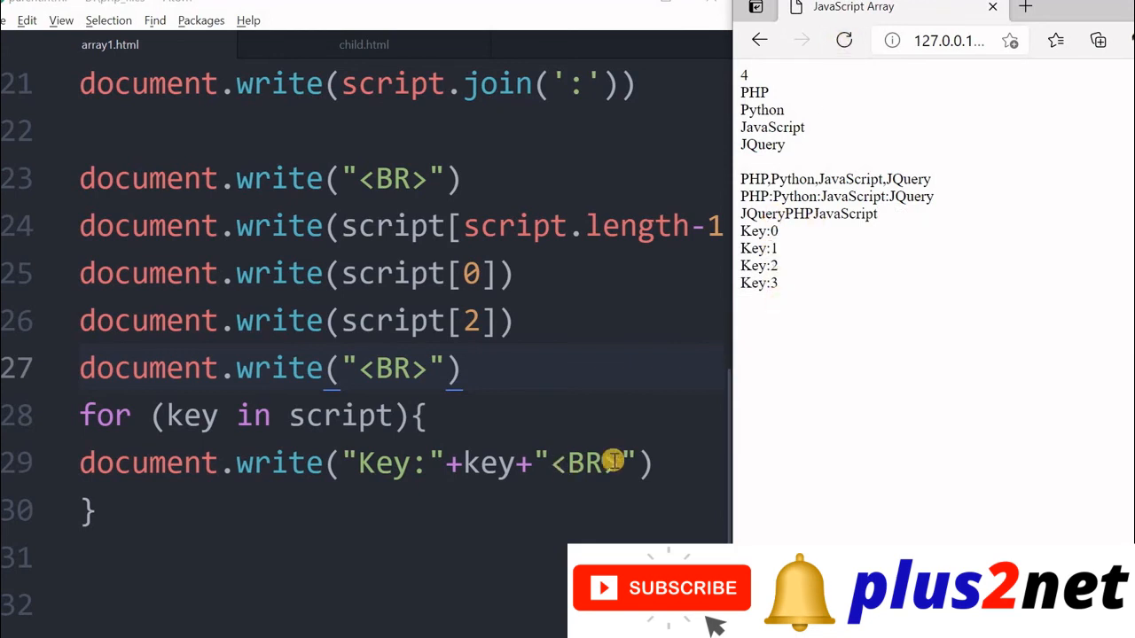
{"action": "mouse_move", "coordinate": [532, 463]}
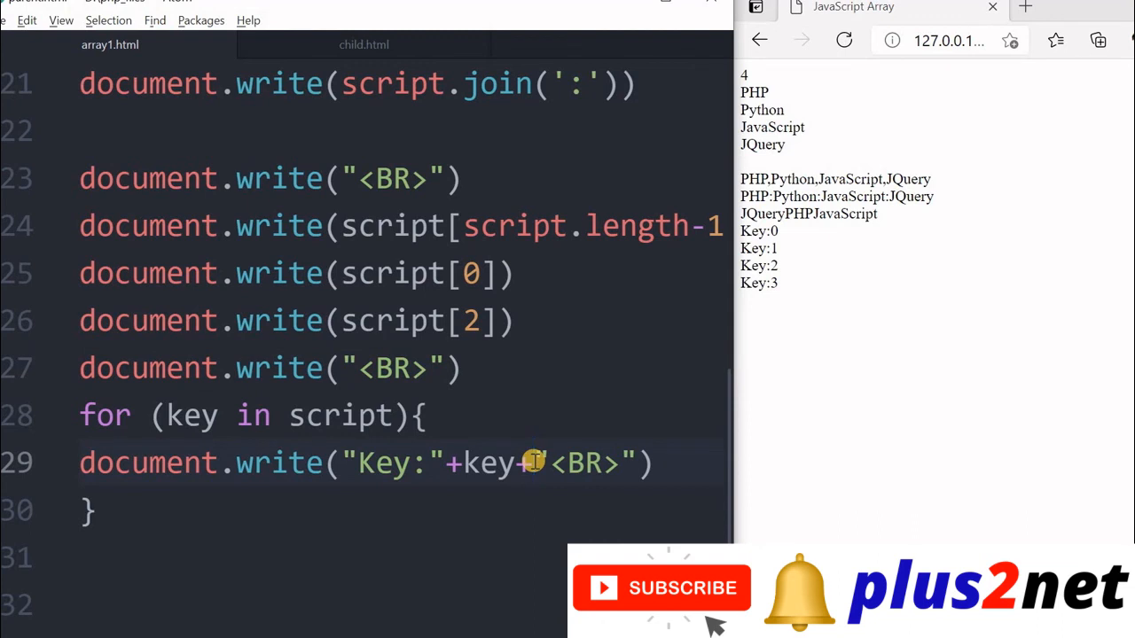
Step: Extend the loop's write to " Value =>"+script[key], showing Key:0 Value =>PHP through Key:3 Value =>JQuery
{"action": "left_click", "coordinate": [532, 461]}
{"action": "type", "text": " \"V"}
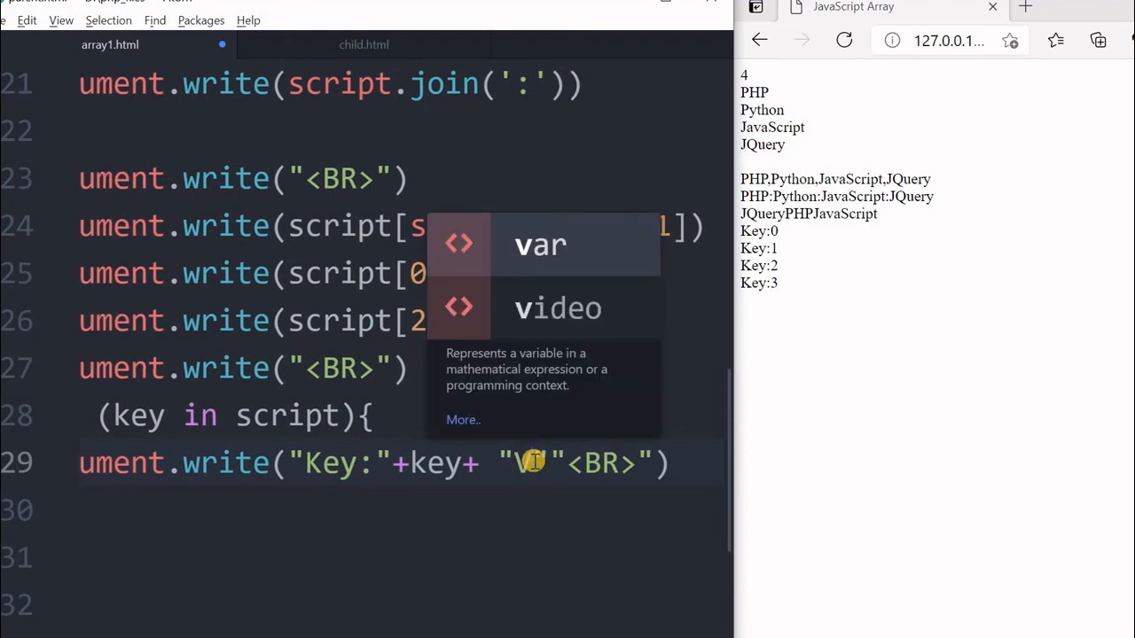
{"action": "type", "text": "Value =>\"+script[key]+\"<BR>\")"}
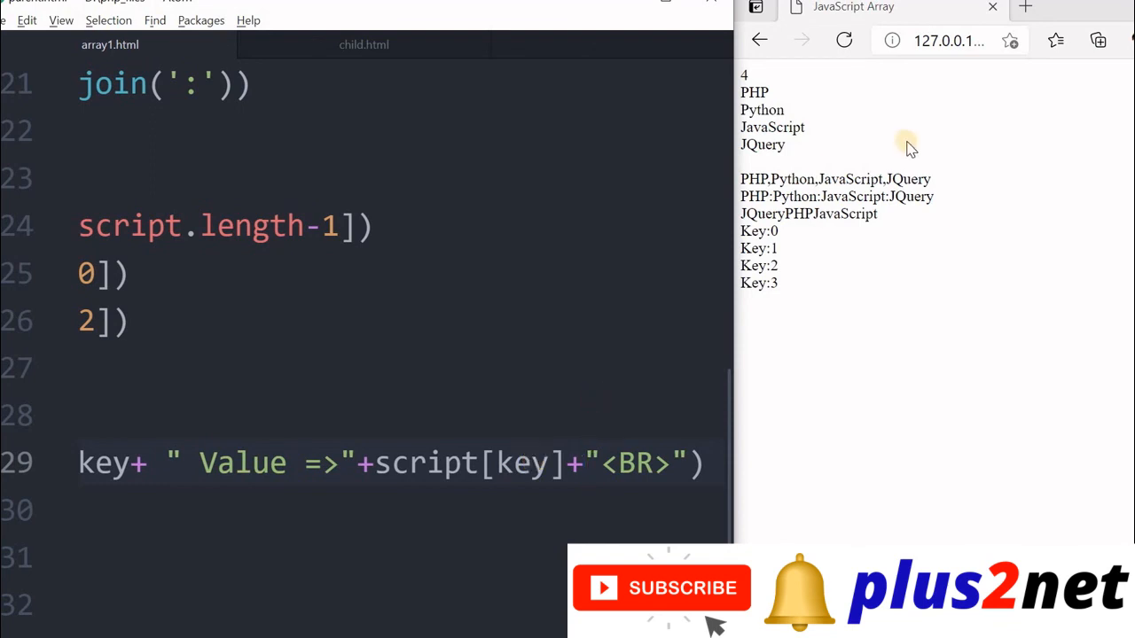
{"action": "left_click", "coordinate": [844, 39]}
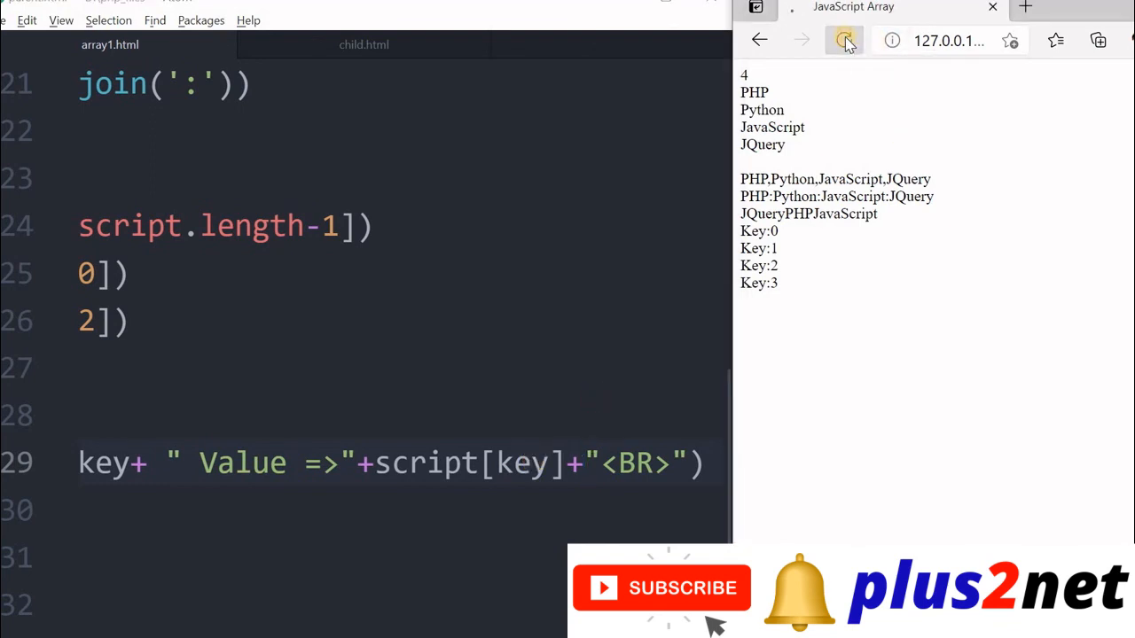
{"action": "left_click", "coordinate": [844, 39]}
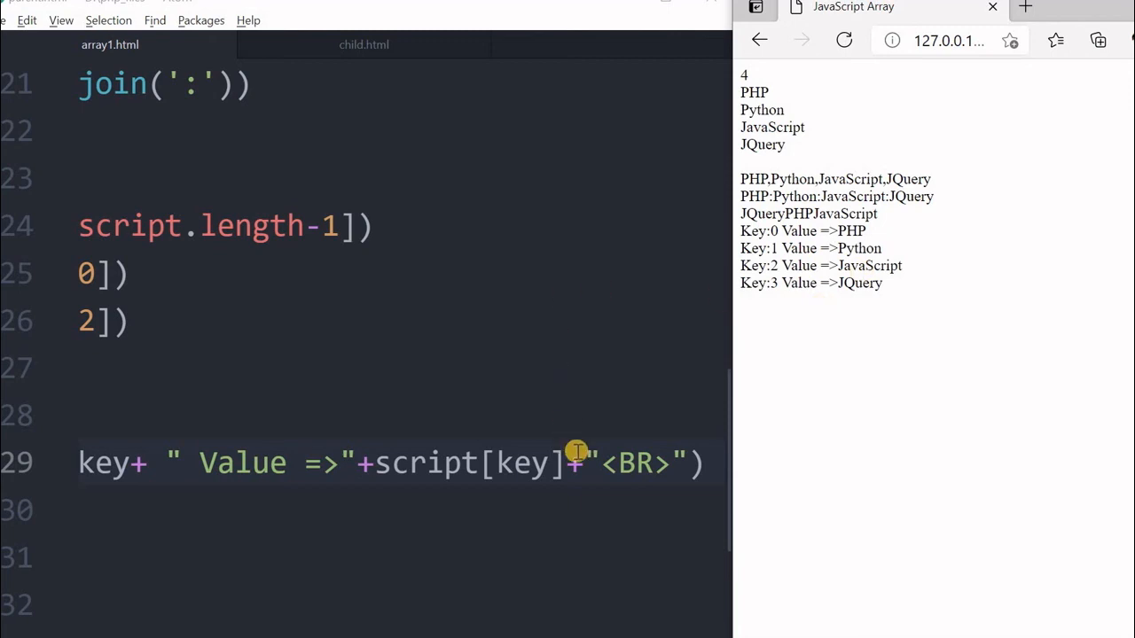
{"action": "left_click", "coordinate": [583, 463]}
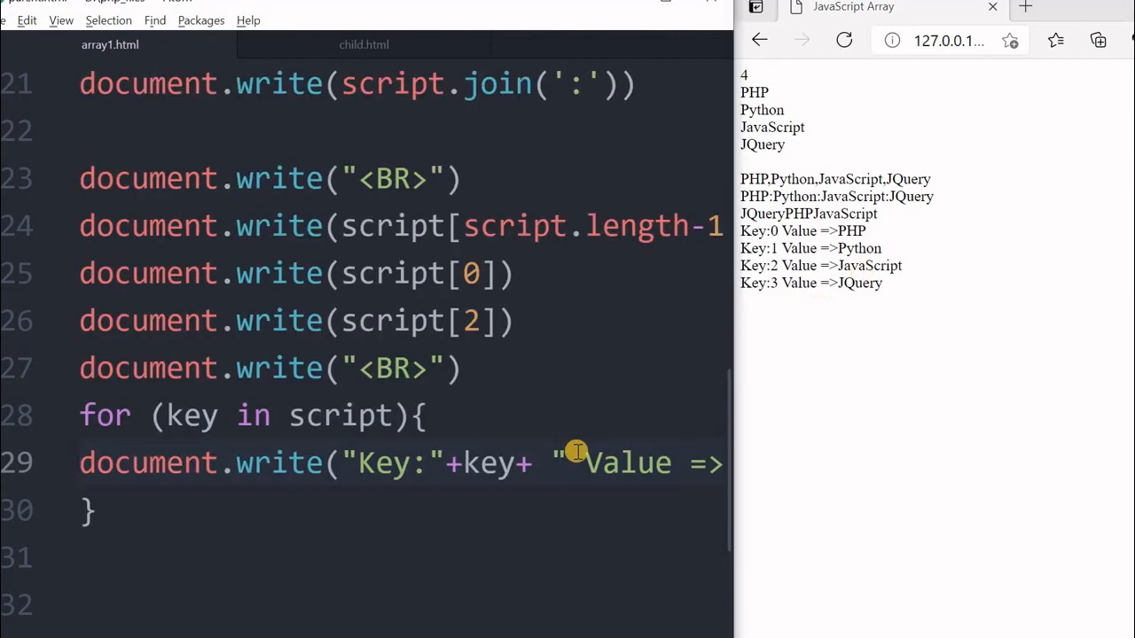
{"action": "left_click", "coordinate": [82, 463]}
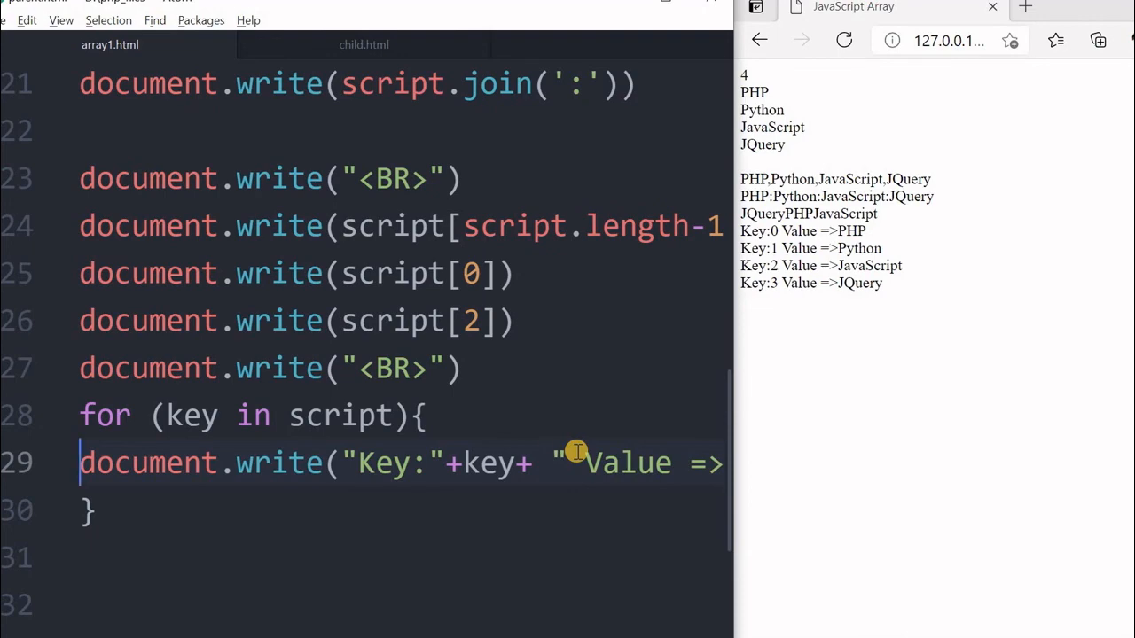